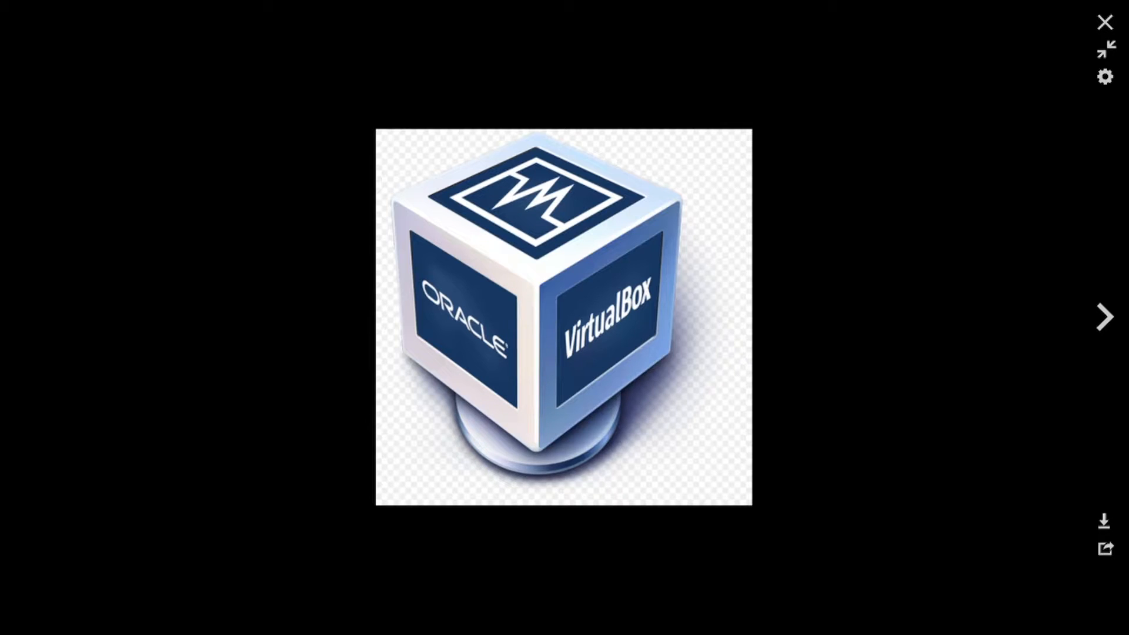
mouse_move(1029, 6)
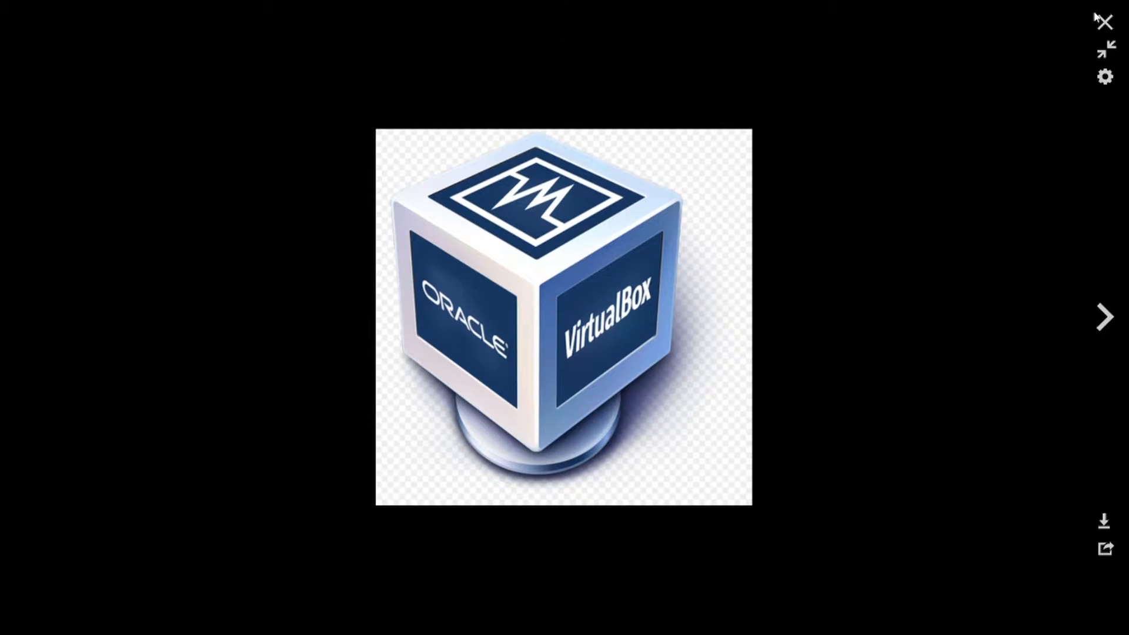
Step: Exit the full-size VirtualBox logo view, returning to the Wikipedia article
click(1104, 22)
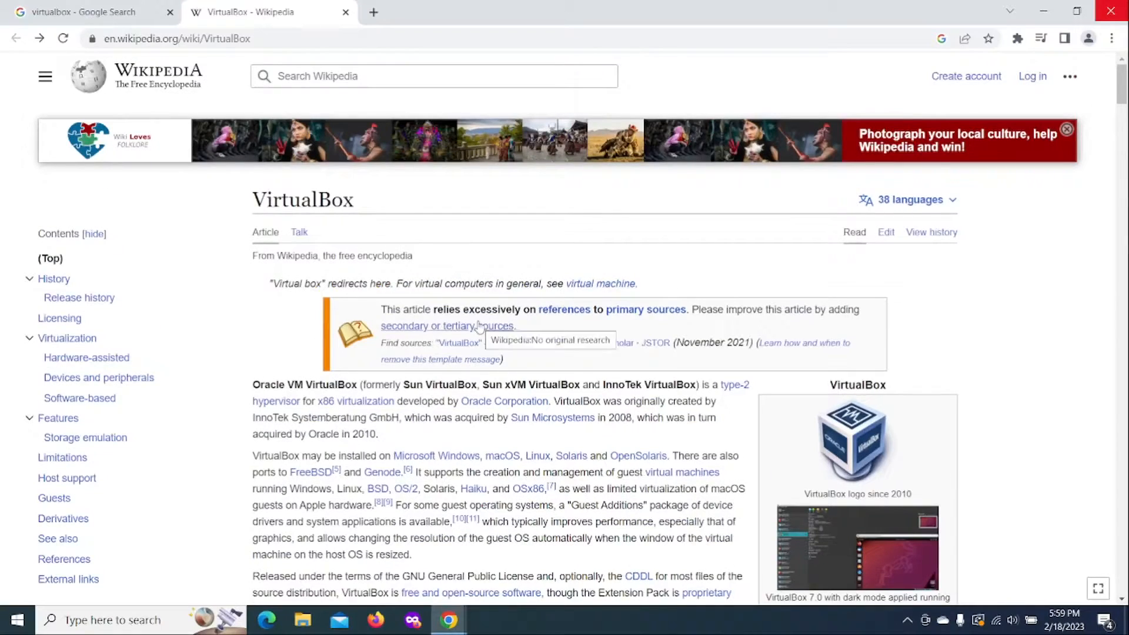
mouse_move(395, 615)
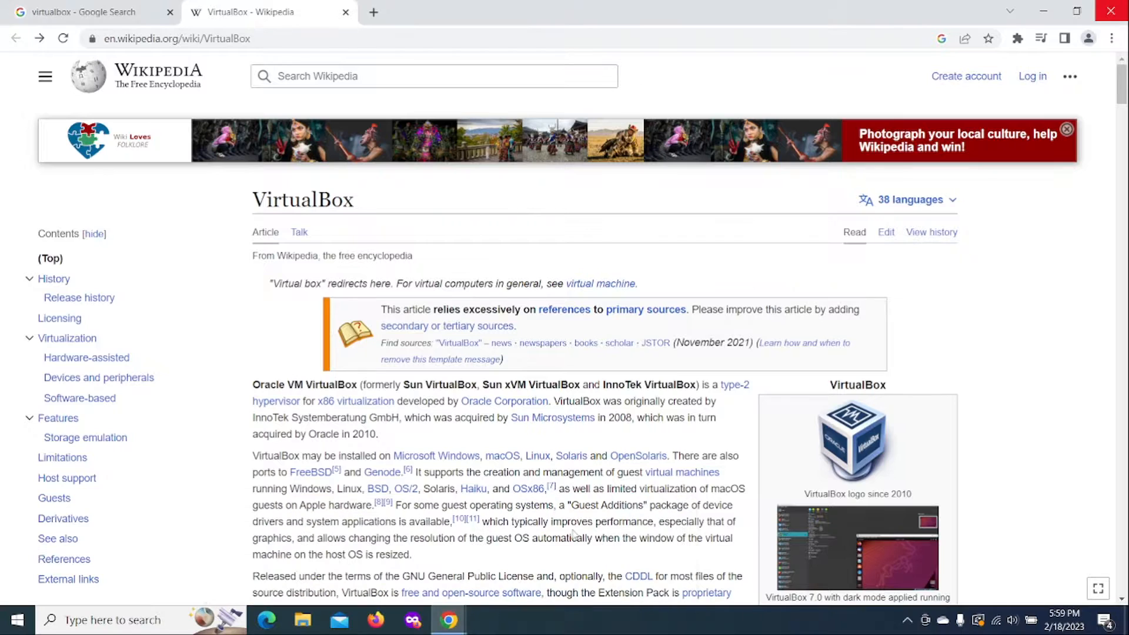
Step: Switch to the Google search tab and navigate back twice to the Google start page
click(86, 12)
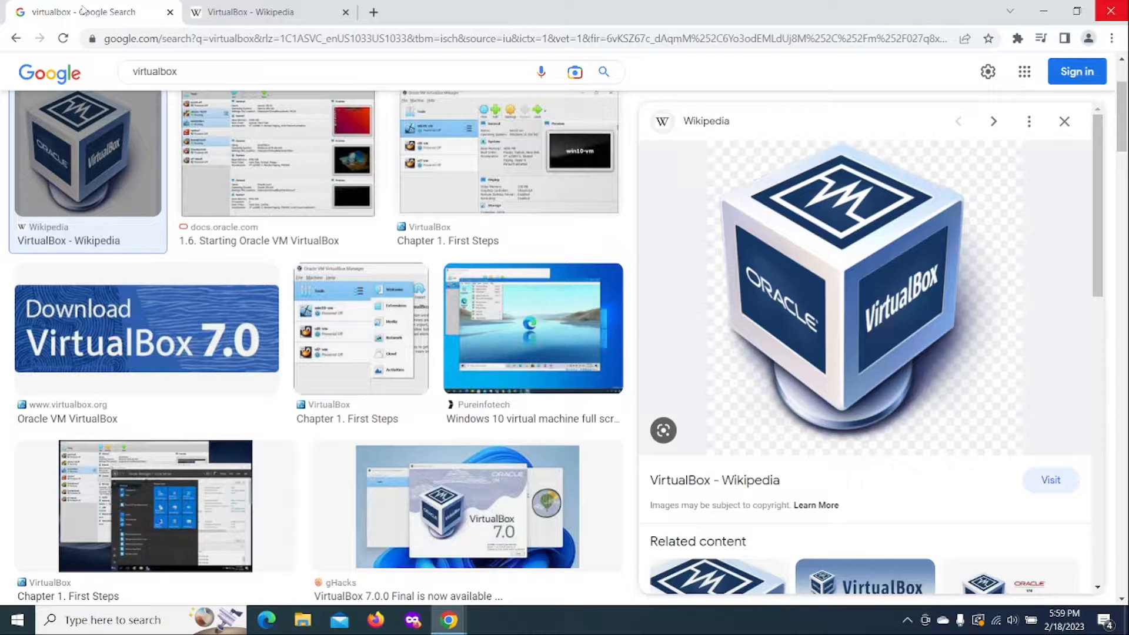
click(16, 38)
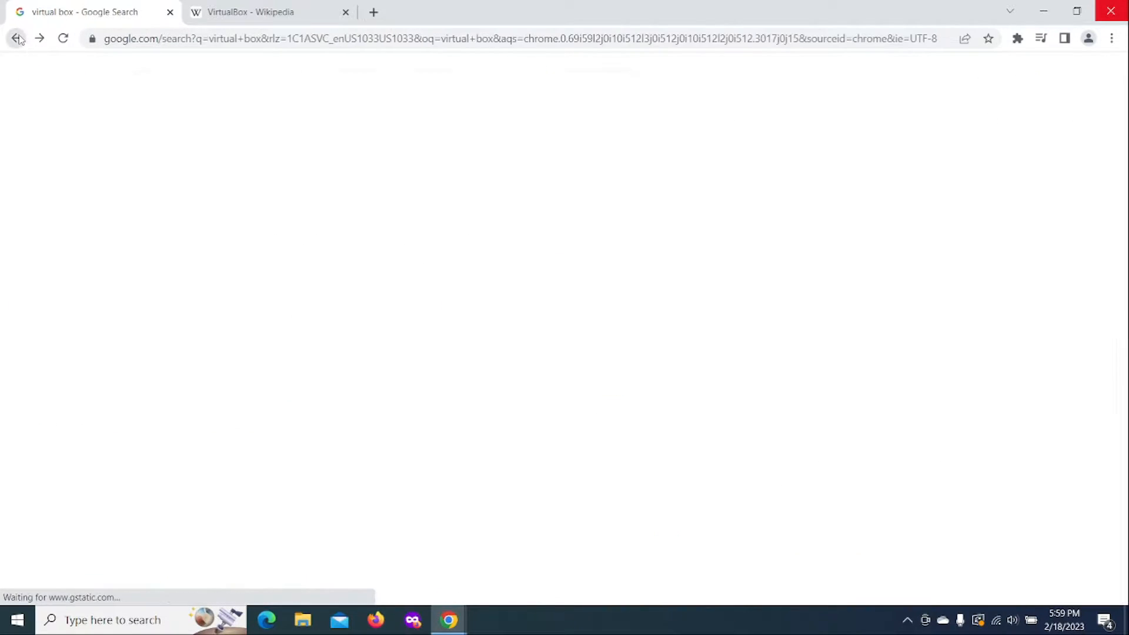
click(17, 38)
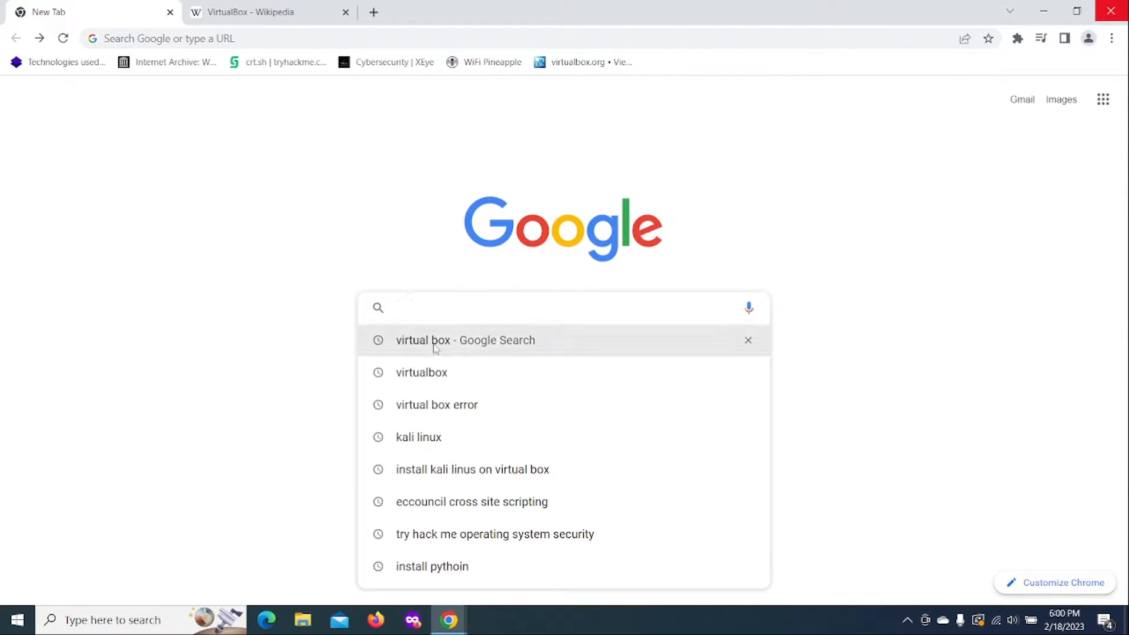
Step: Search 'virtual box error', view image results and preview the fix video and error screenshot
click(437, 404)
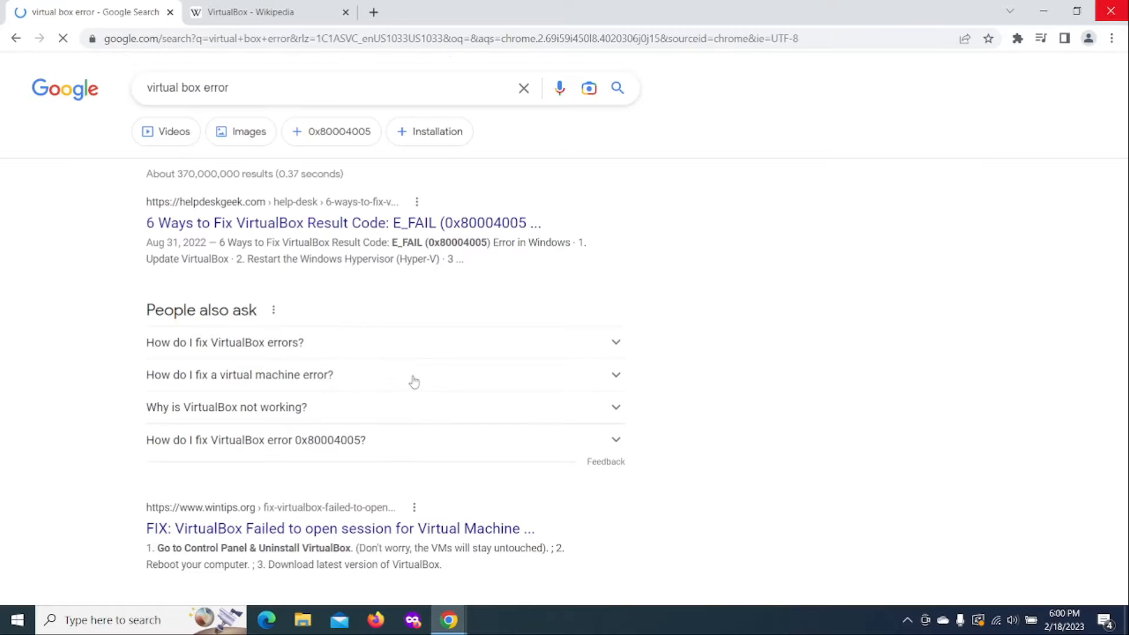
click(240, 131)
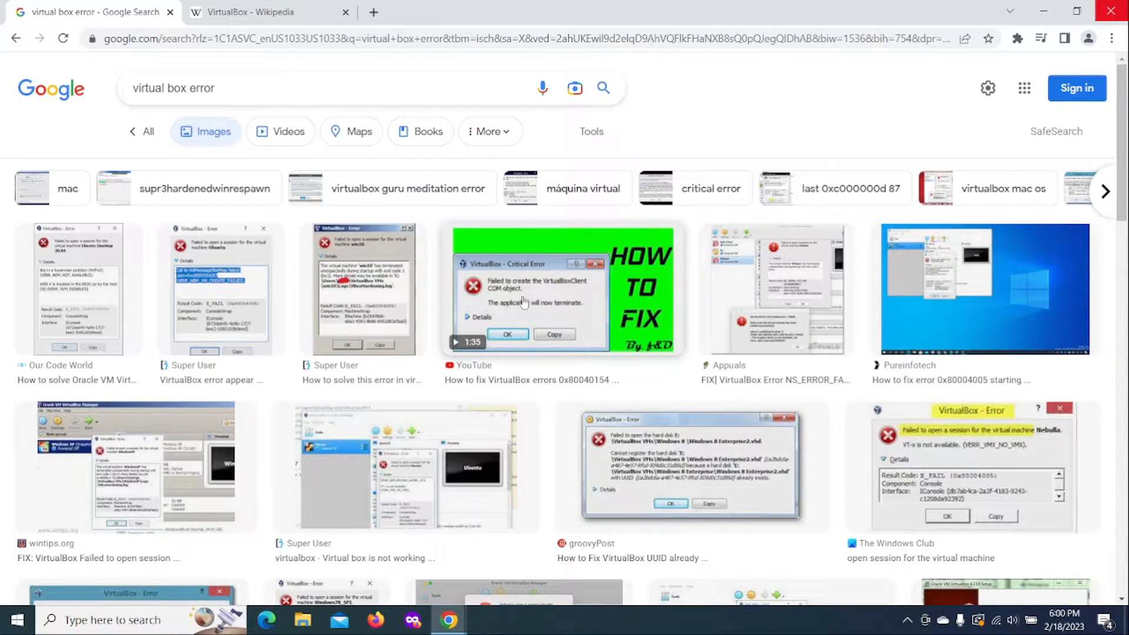
mouse_move(582, 351)
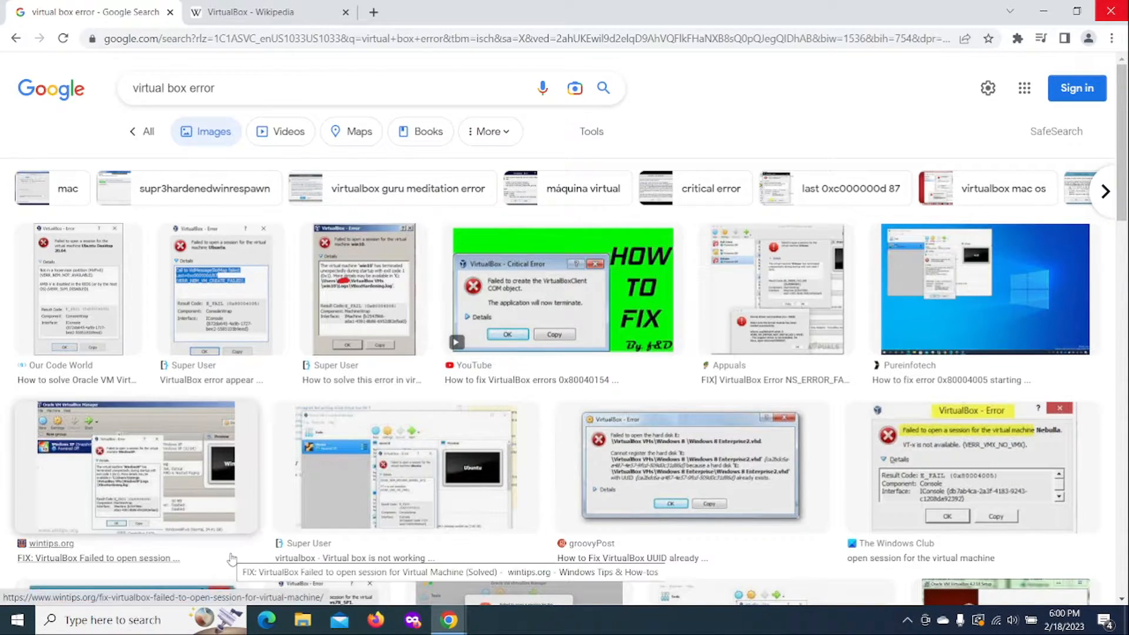
mouse_move(284, 300)
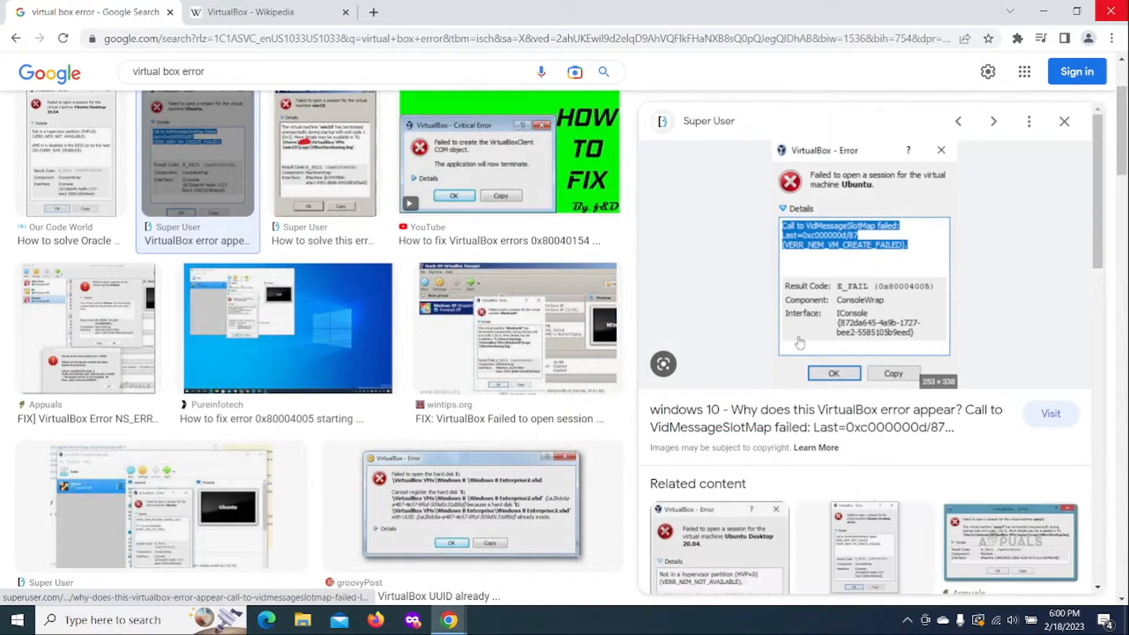
mouse_move(469, 173)
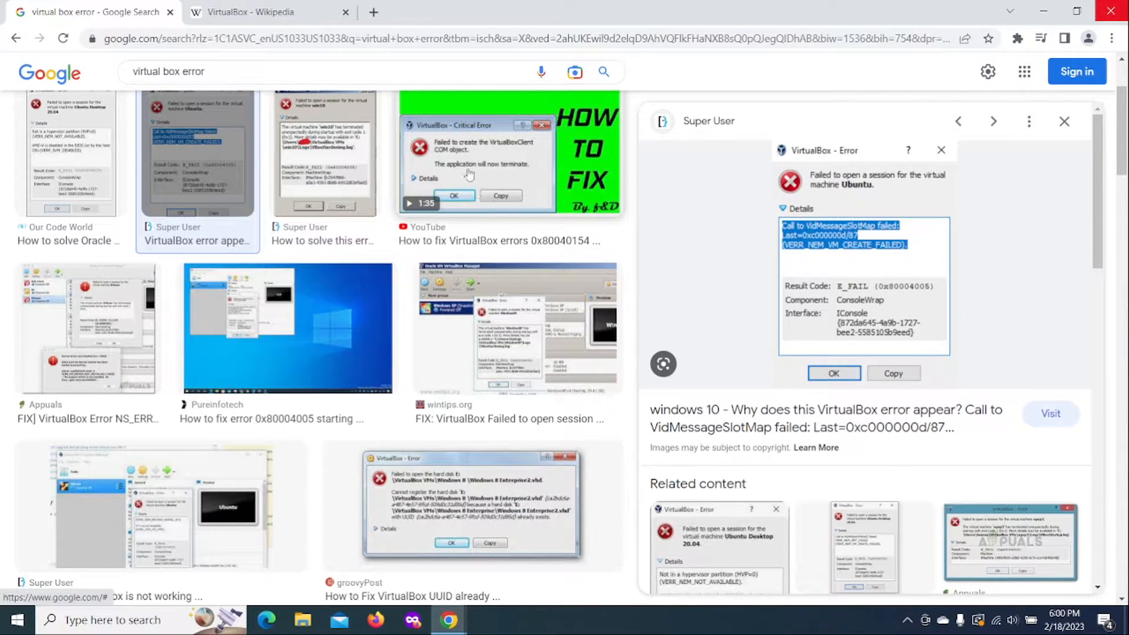
mouse_move(474, 183)
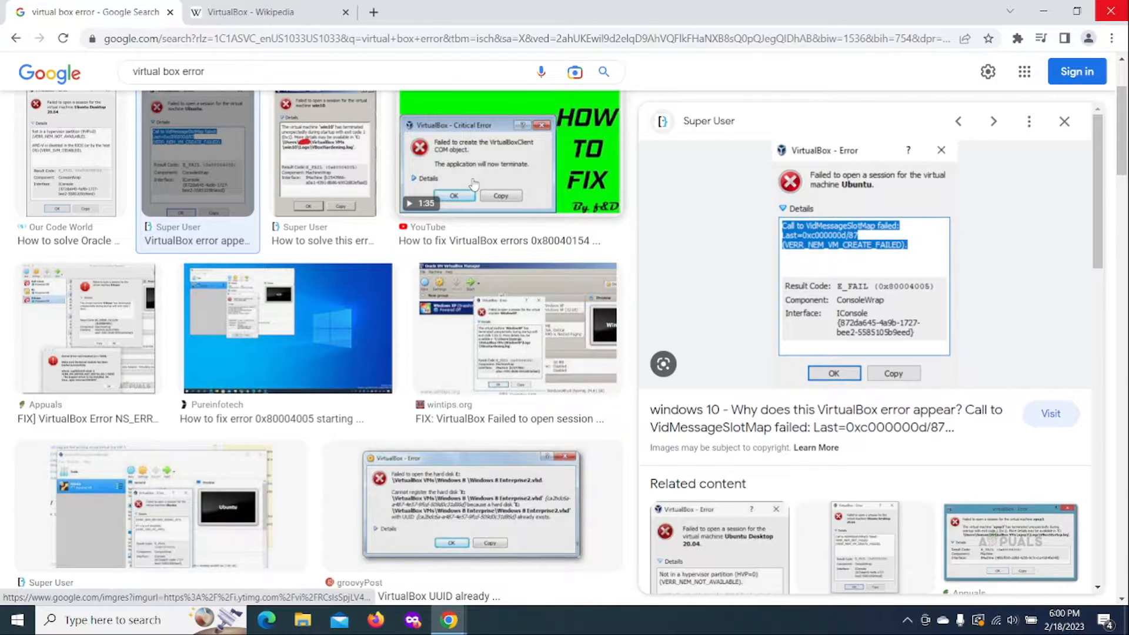
click(509, 153)
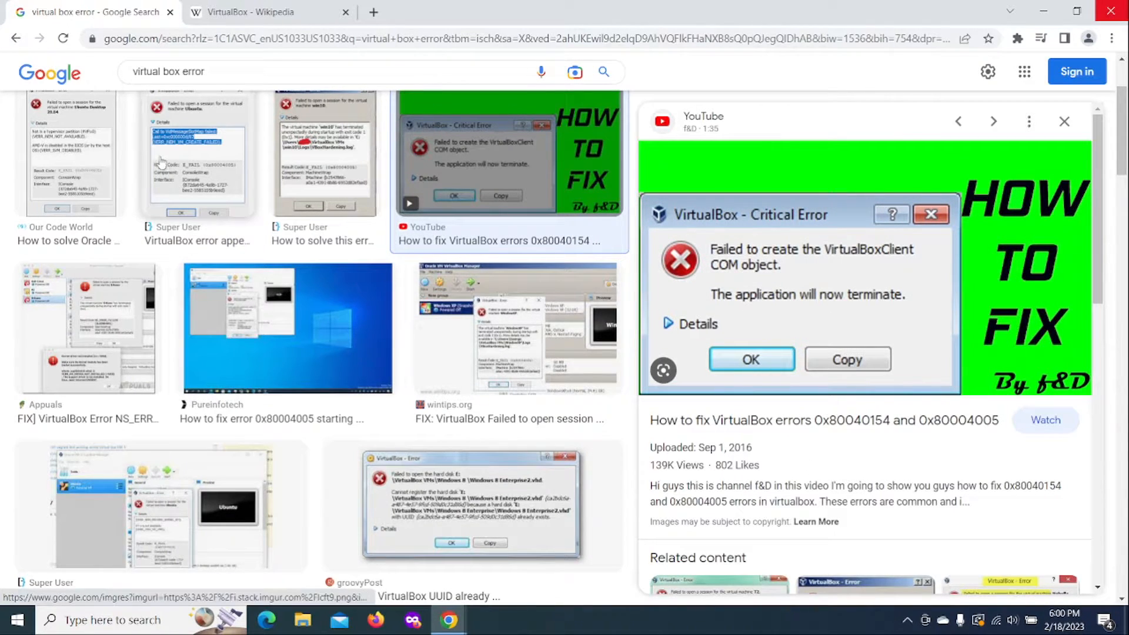
click(197, 156)
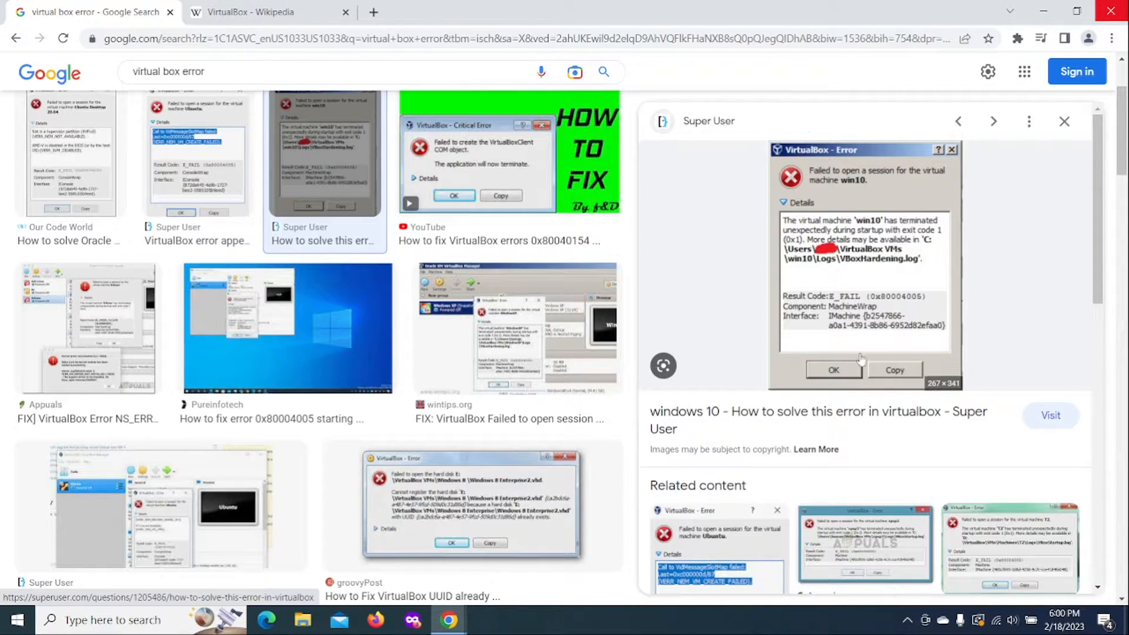
mouse_move(840, 190)
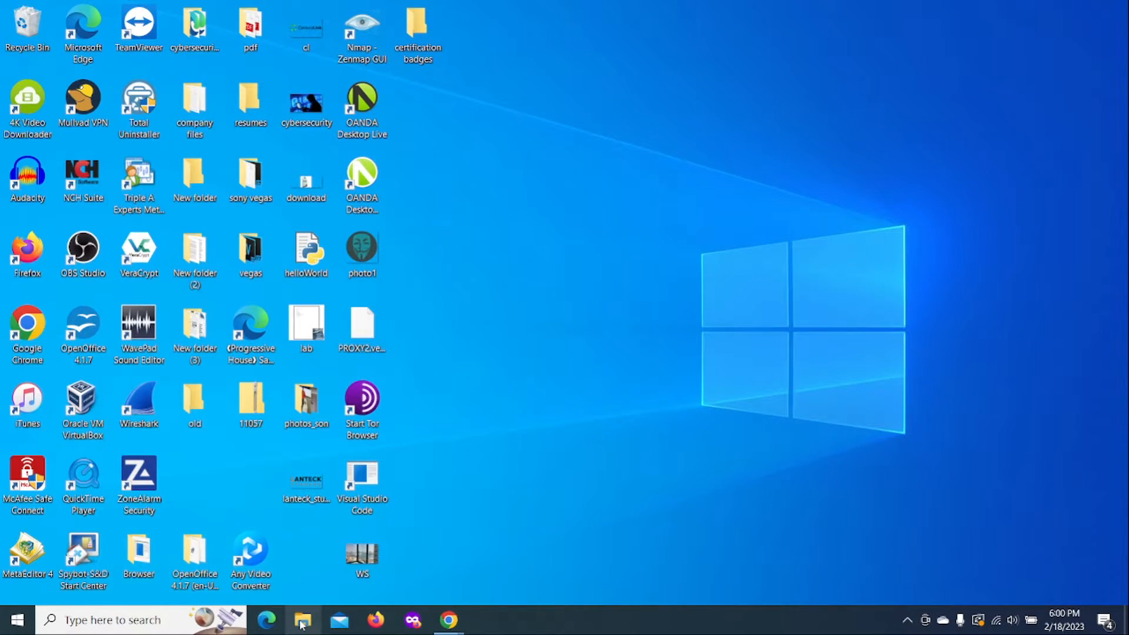
Step: Browse from drive C through Users to the Vendetta folder, maximized, and select .VirtualBox
click(302, 620)
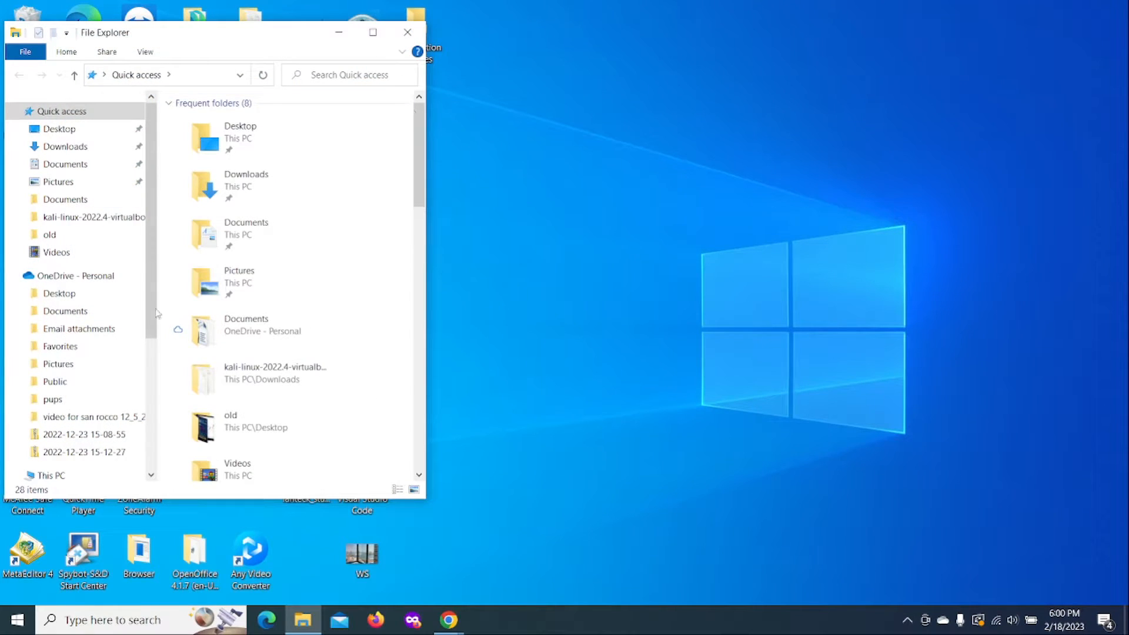
scroll(down, 3)
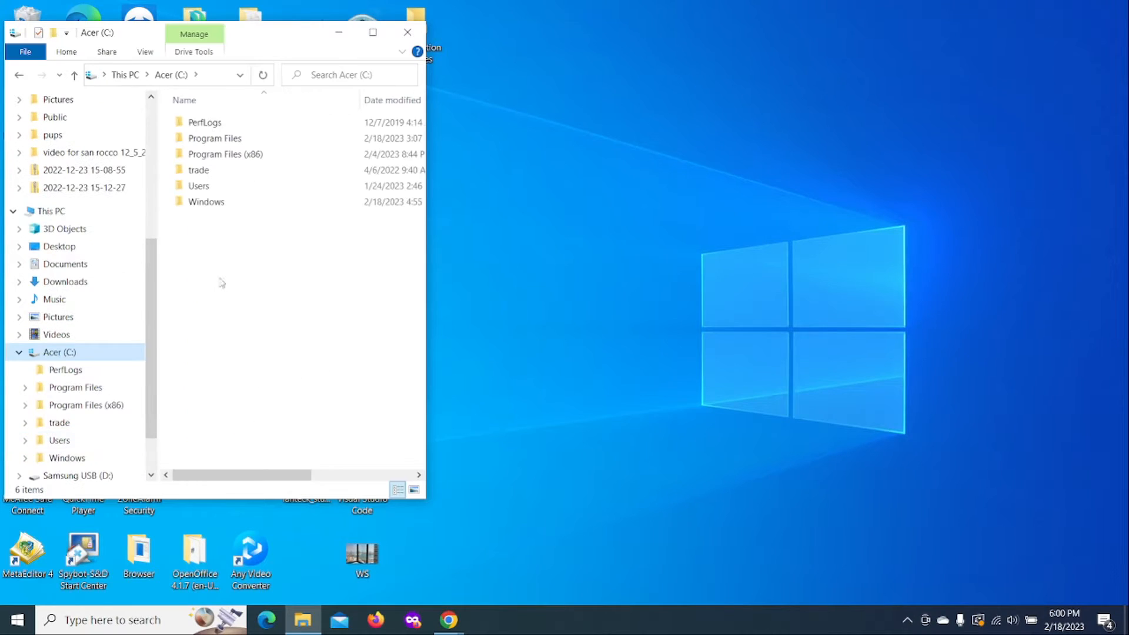
double_click(199, 185)
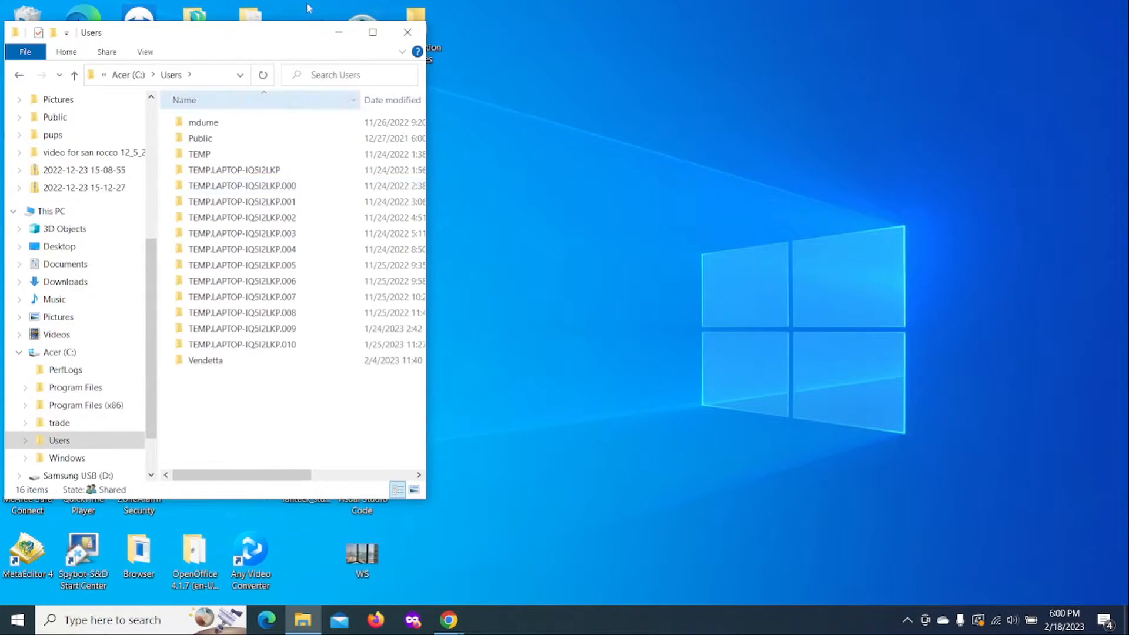
click(373, 32)
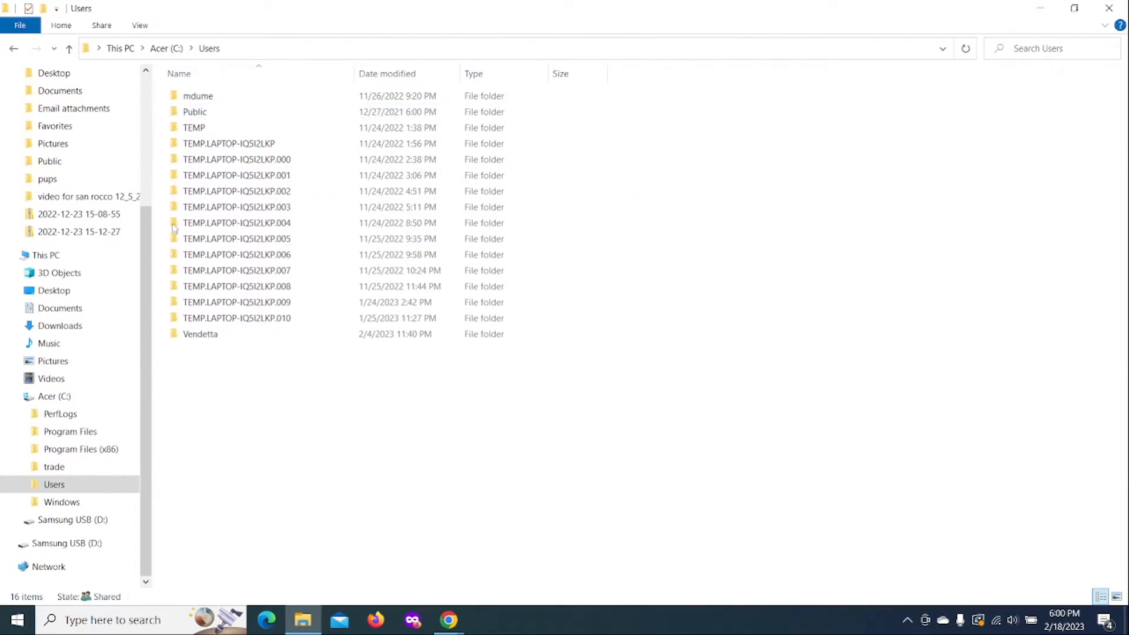
double_click(200, 332)
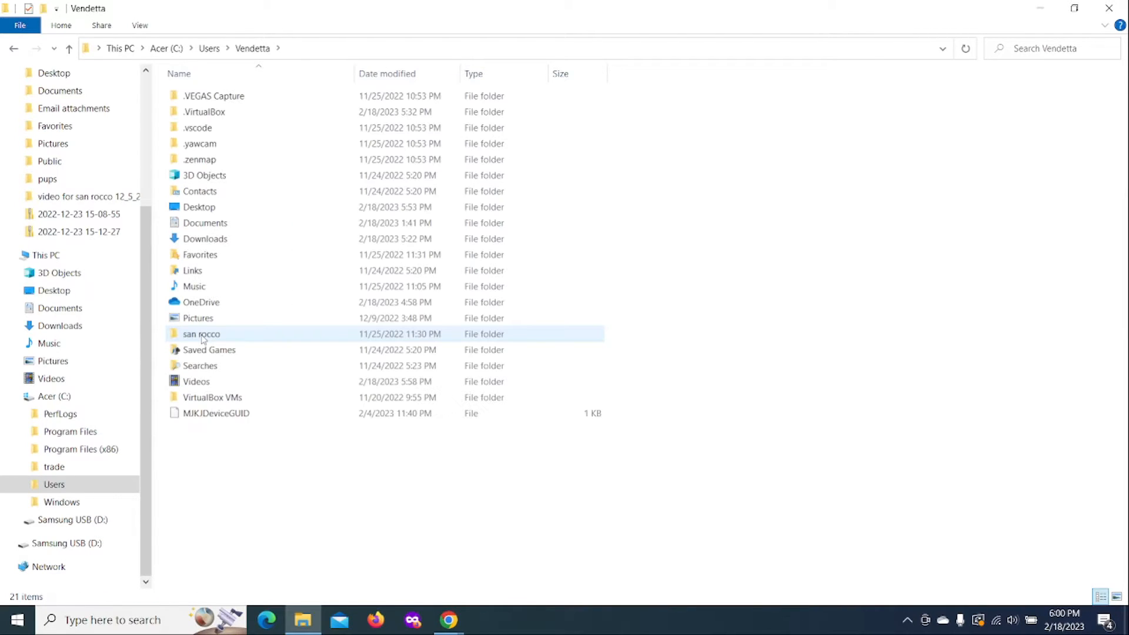
click(198, 127)
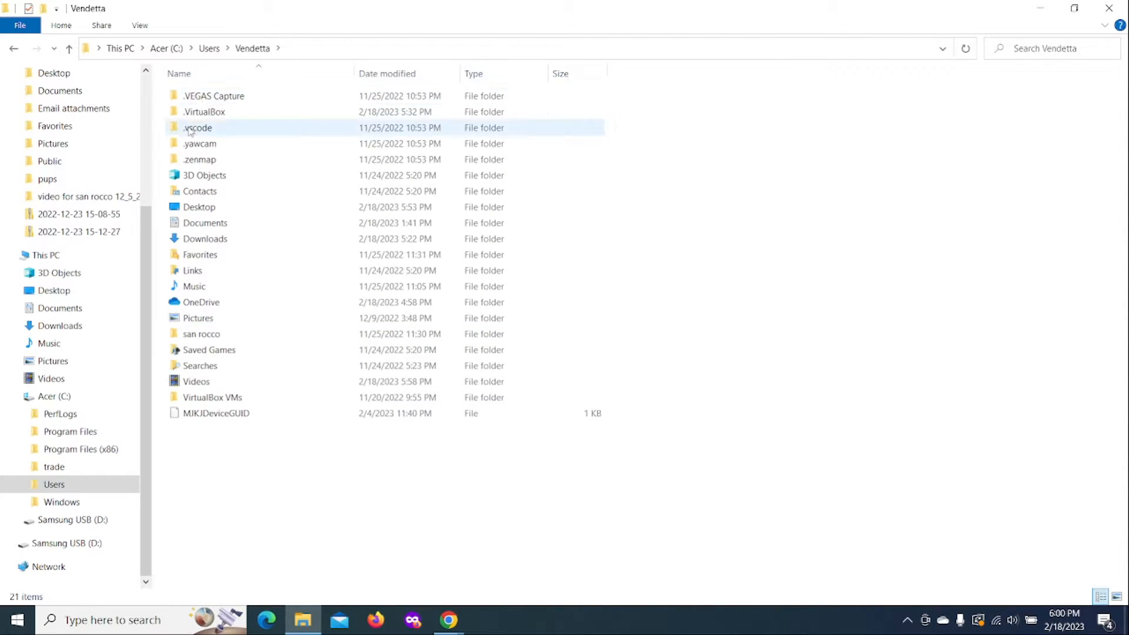
double_click(203, 112)
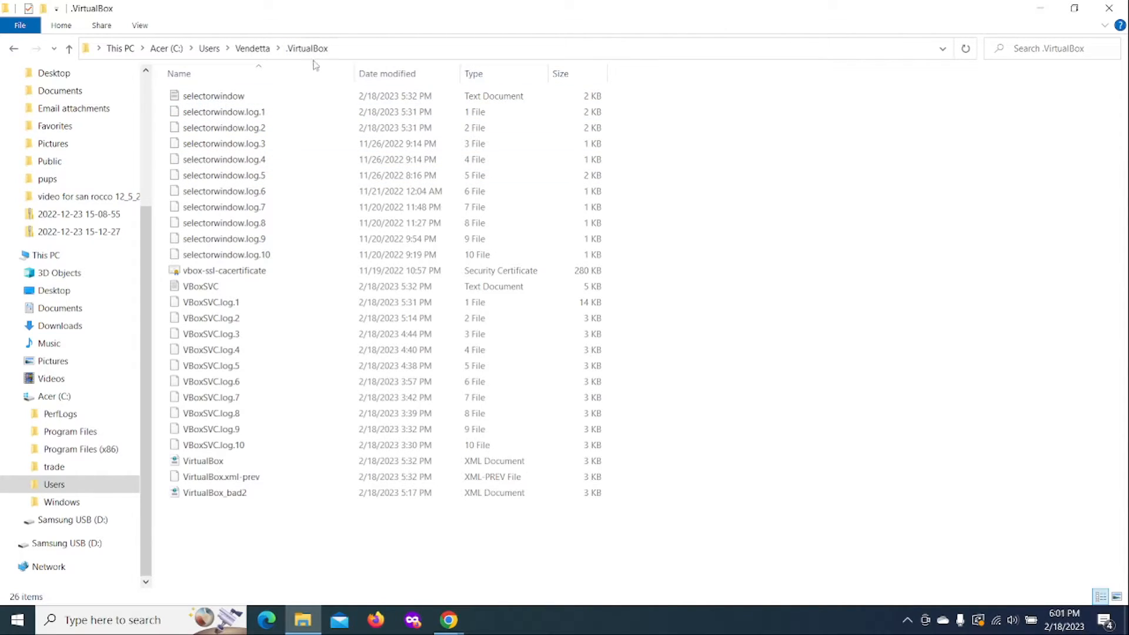
mouse_move(196, 506)
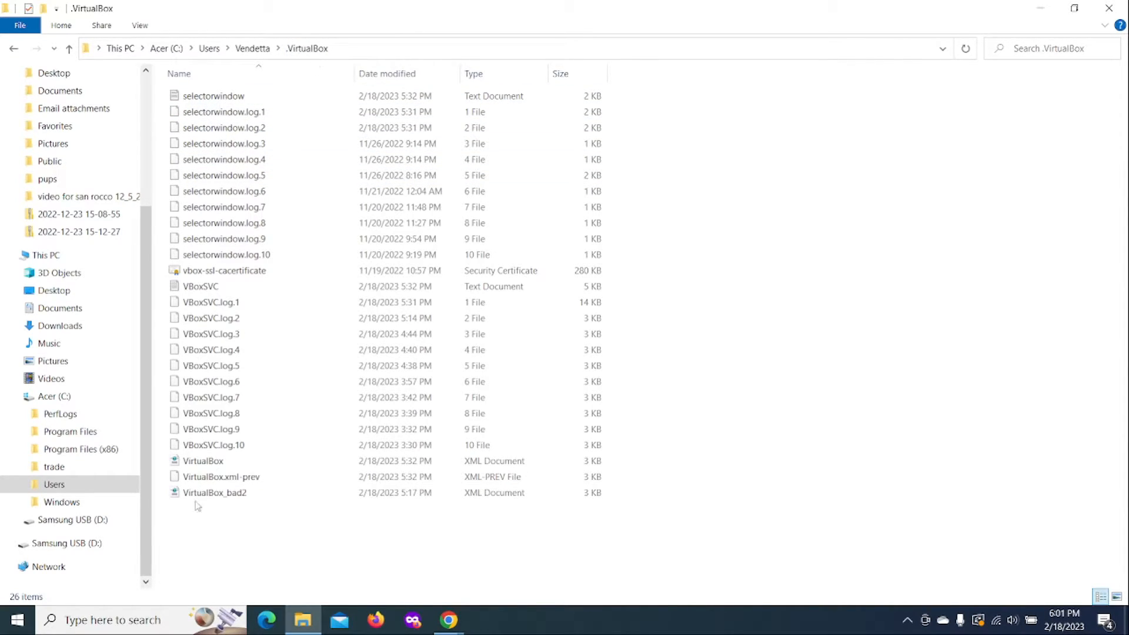
click(224, 127)
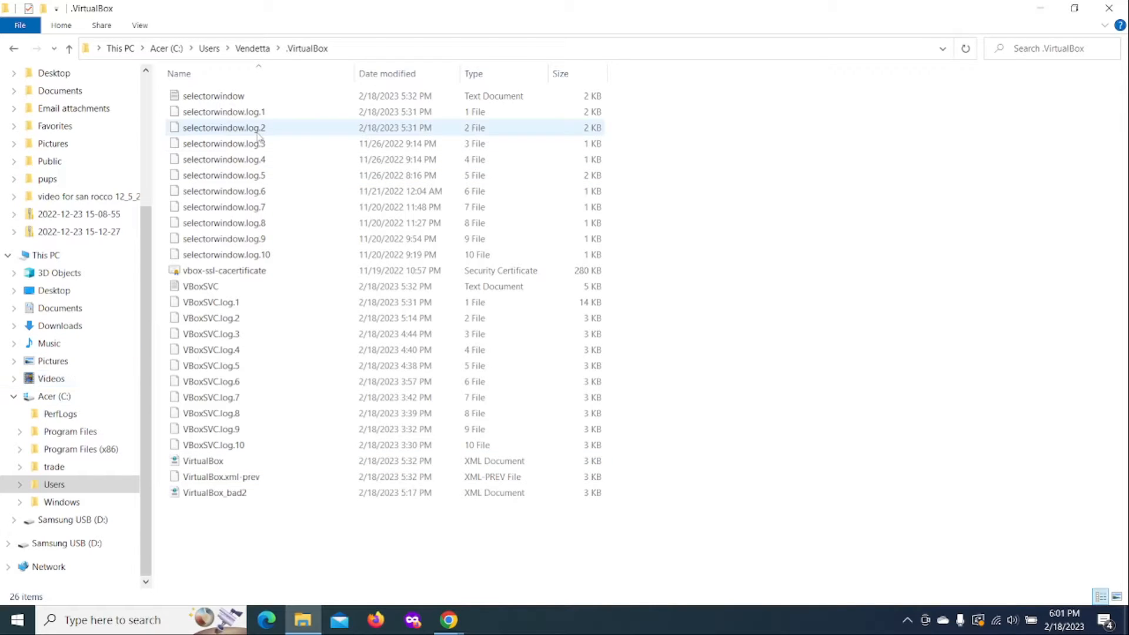
click(212, 444)
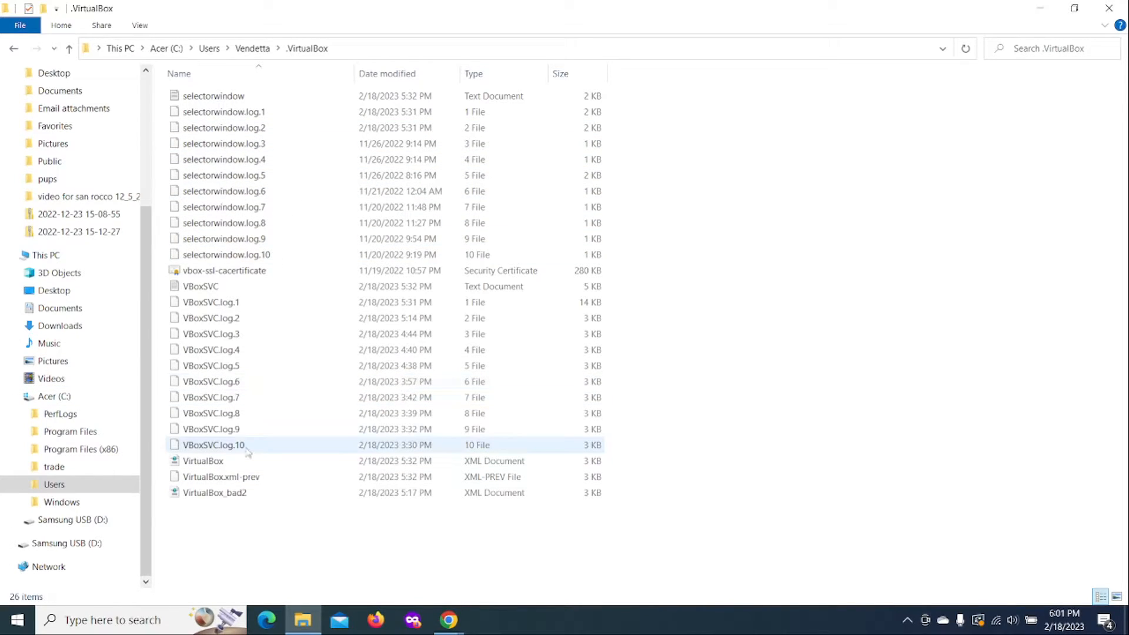
click(203, 461)
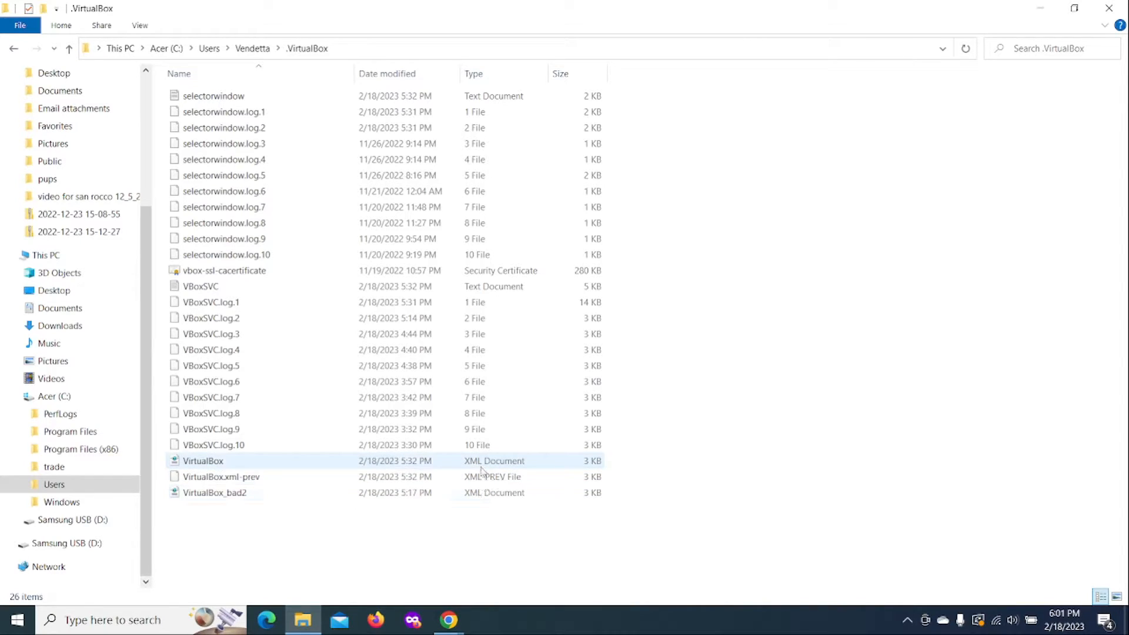
click(214, 493)
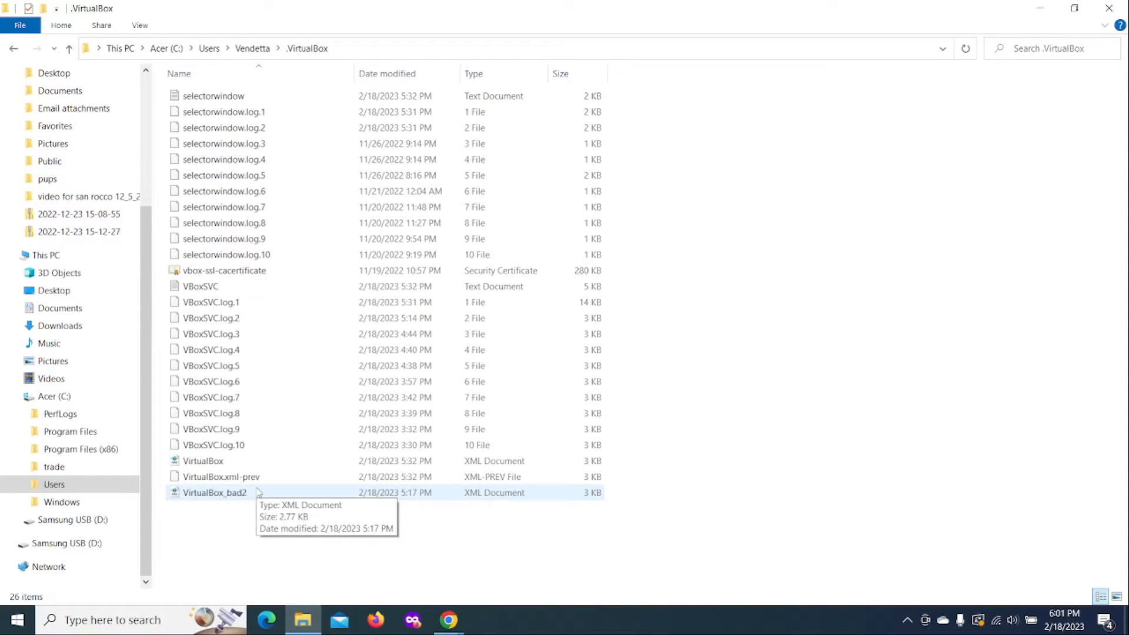
mouse_move(263, 504)
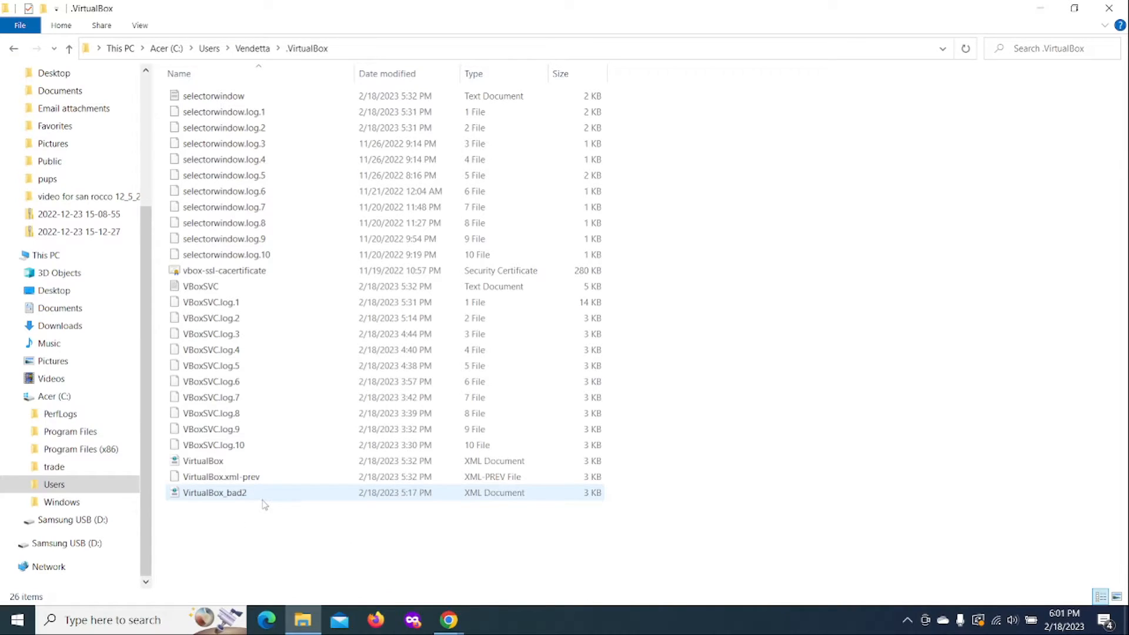
click(281, 515)
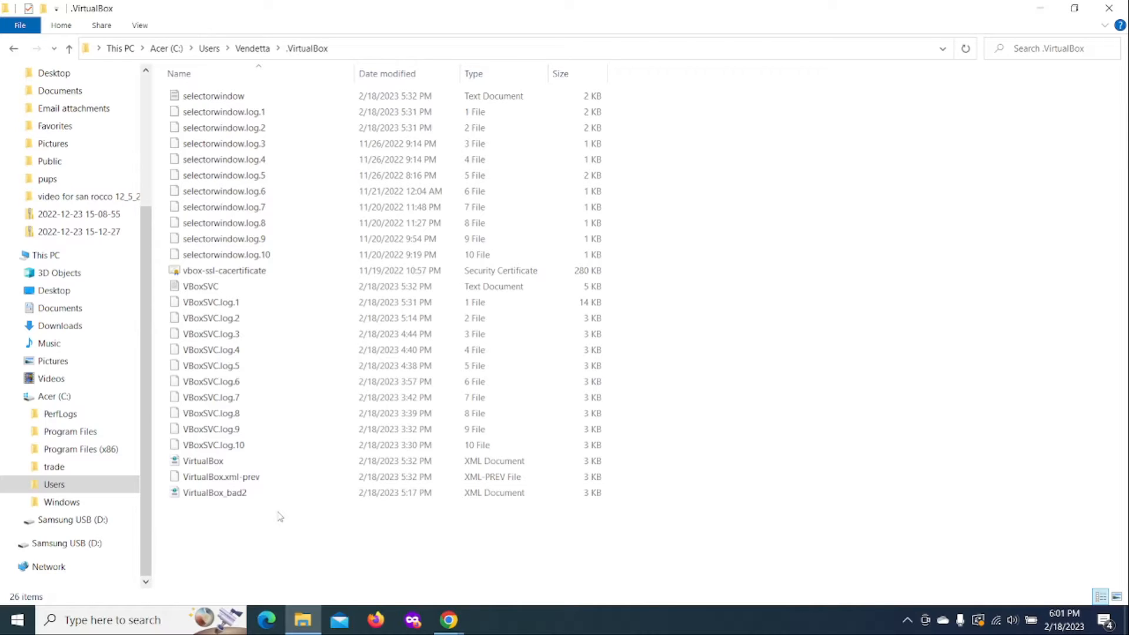
click(204, 460)
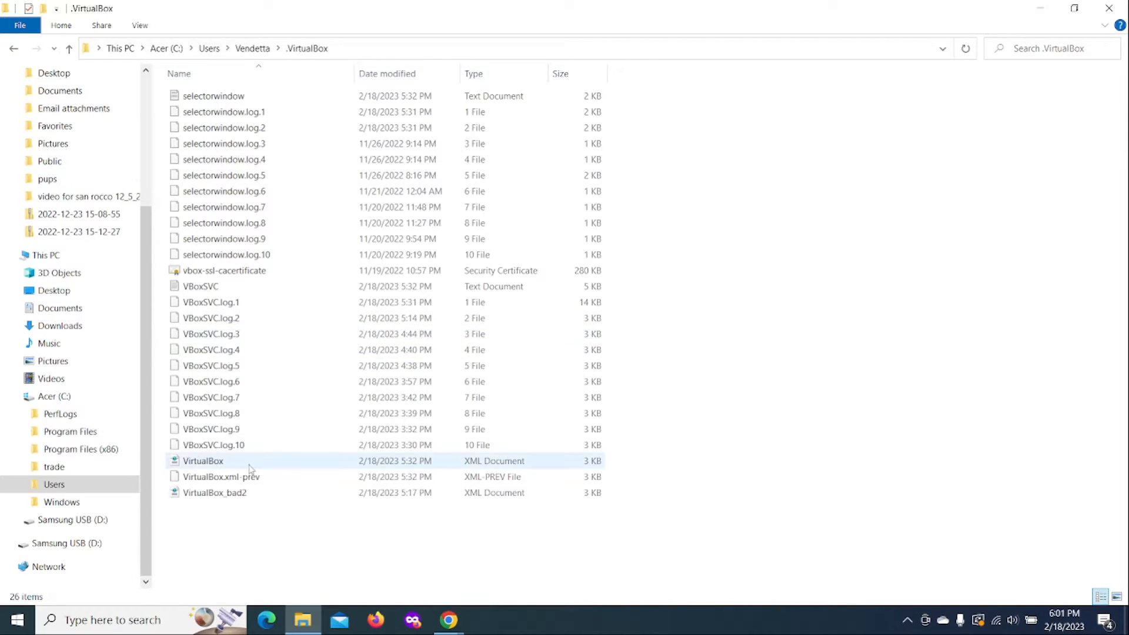
mouse_move(271, 468)
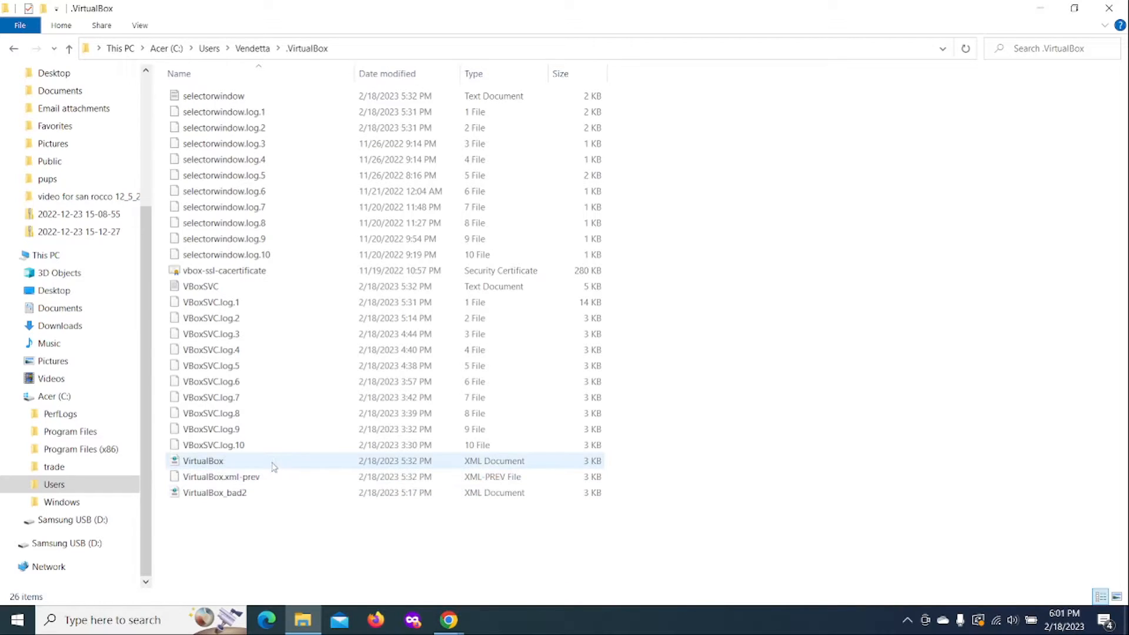
click(221, 476)
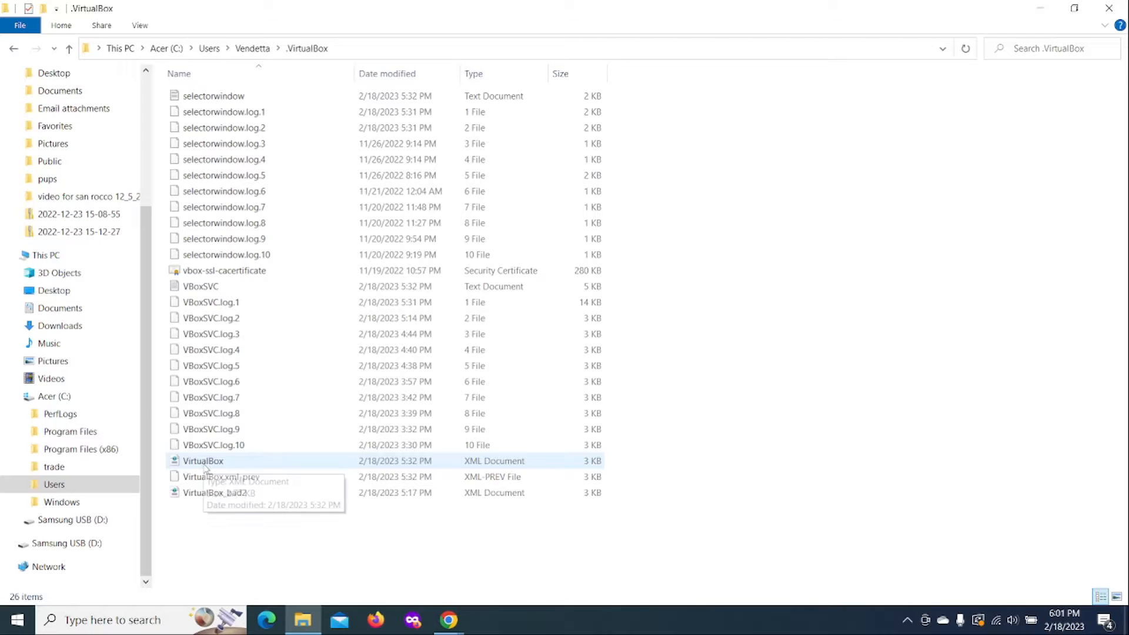
mouse_move(214, 493)
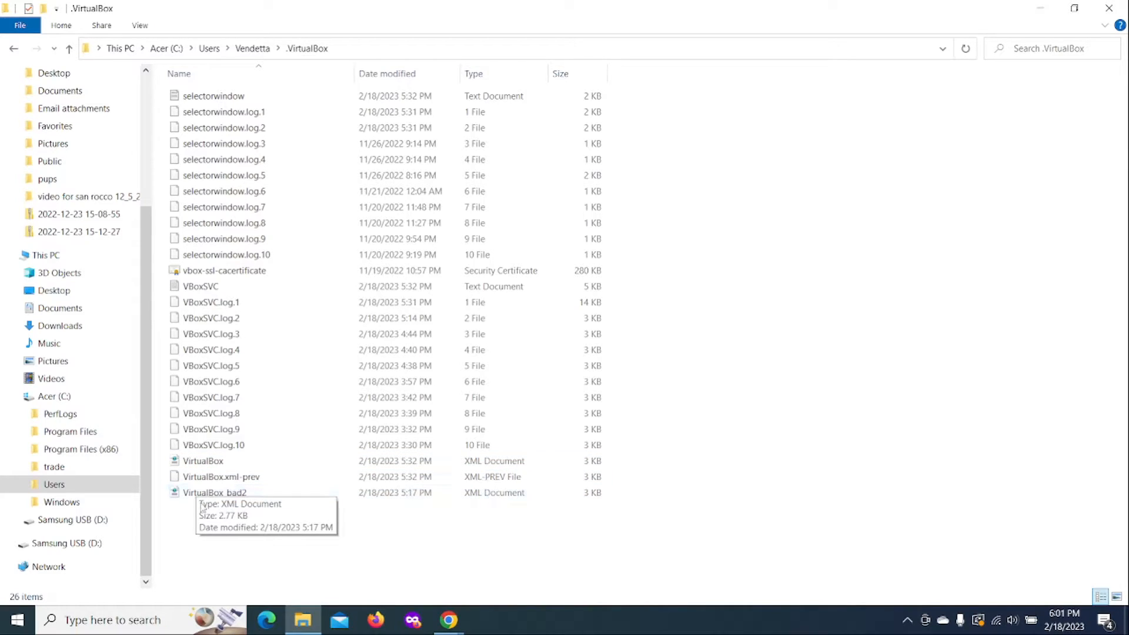
click(214, 493)
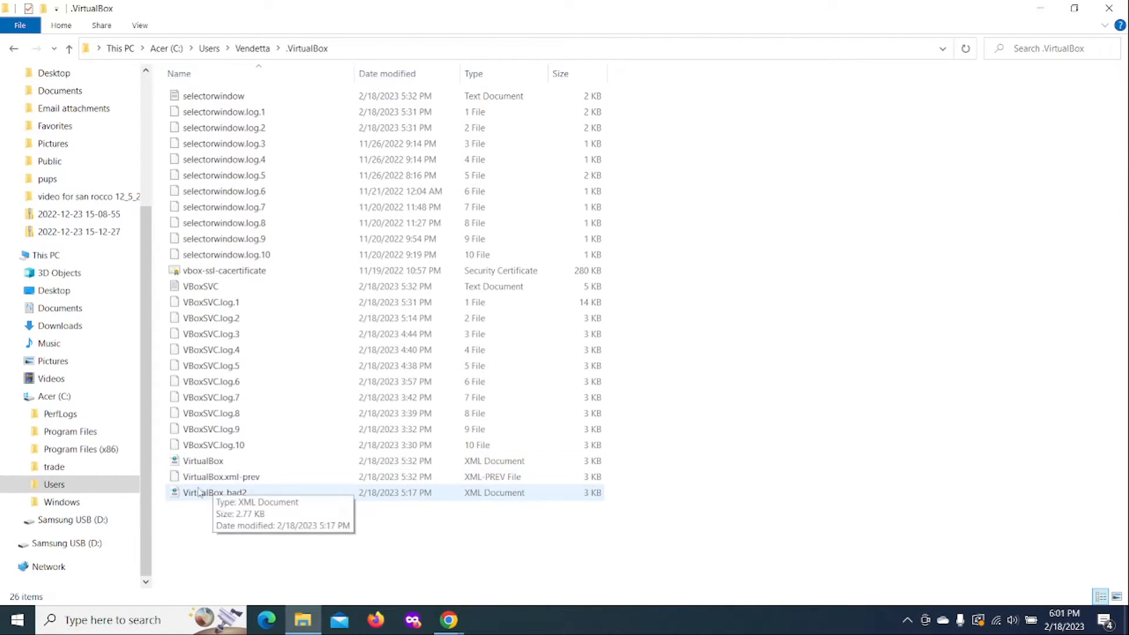
mouse_move(241, 486)
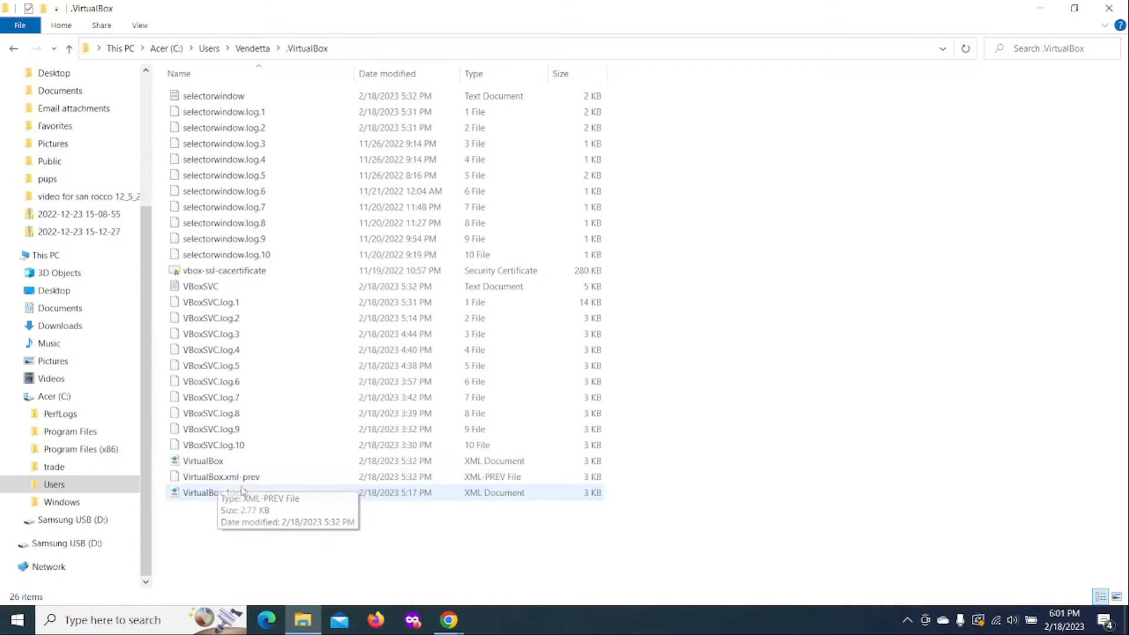
click(219, 476)
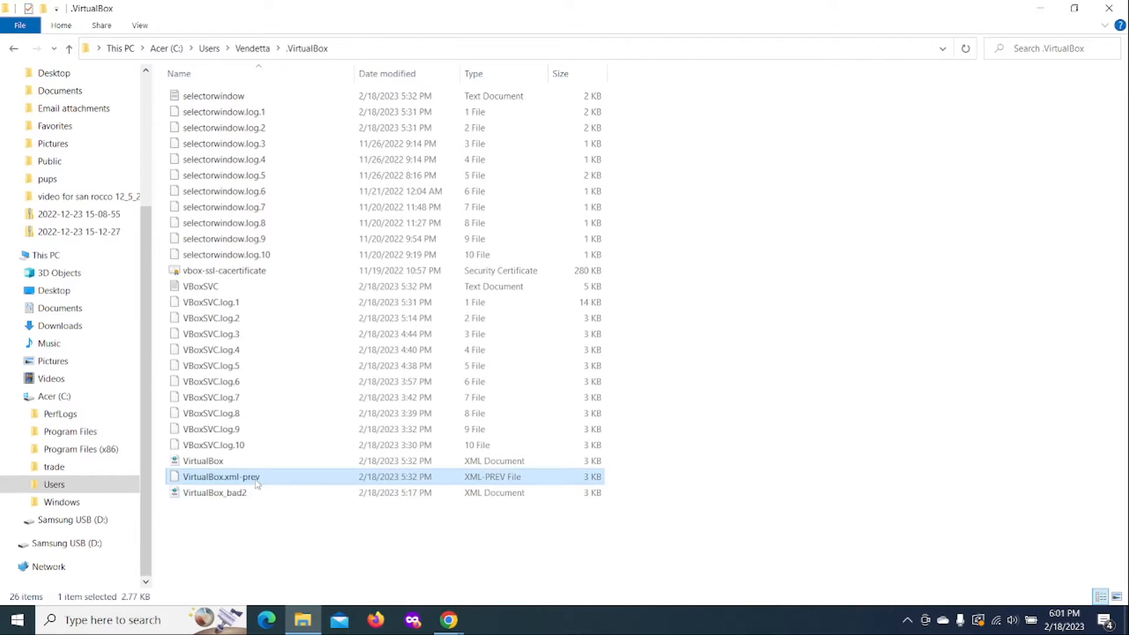
click(214, 492)
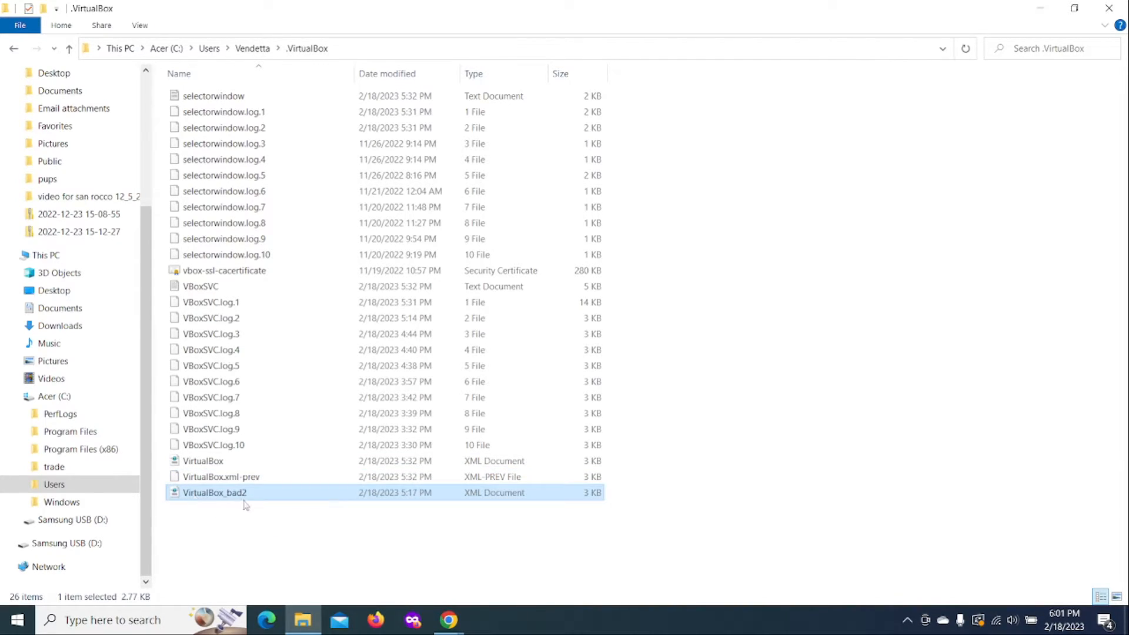
mouse_move(229, 496)
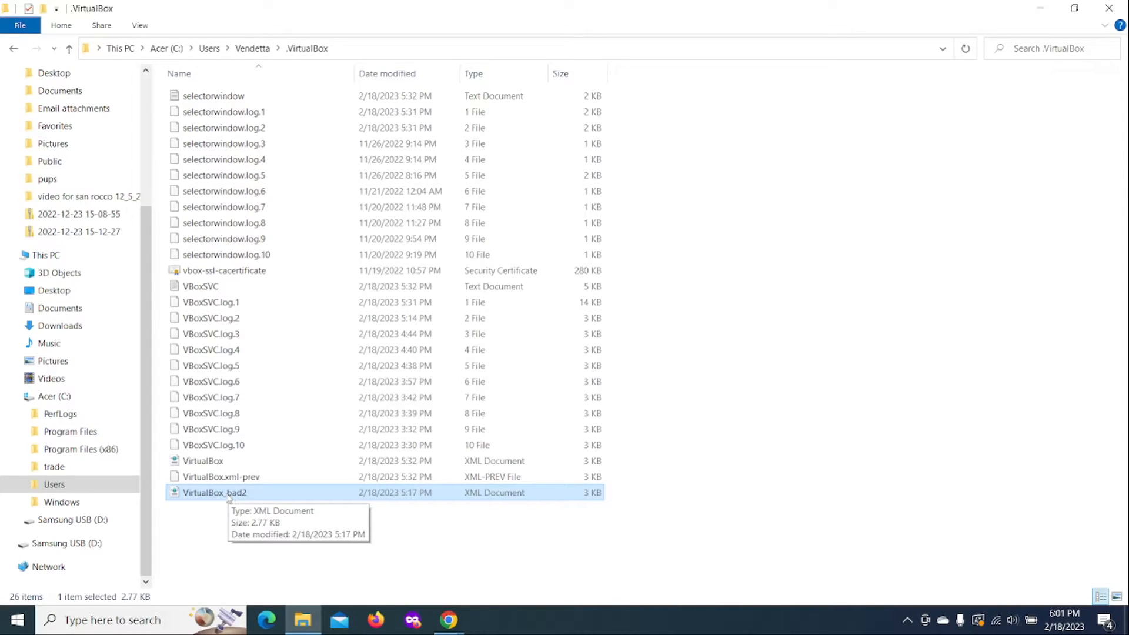
mouse_move(209, 492)
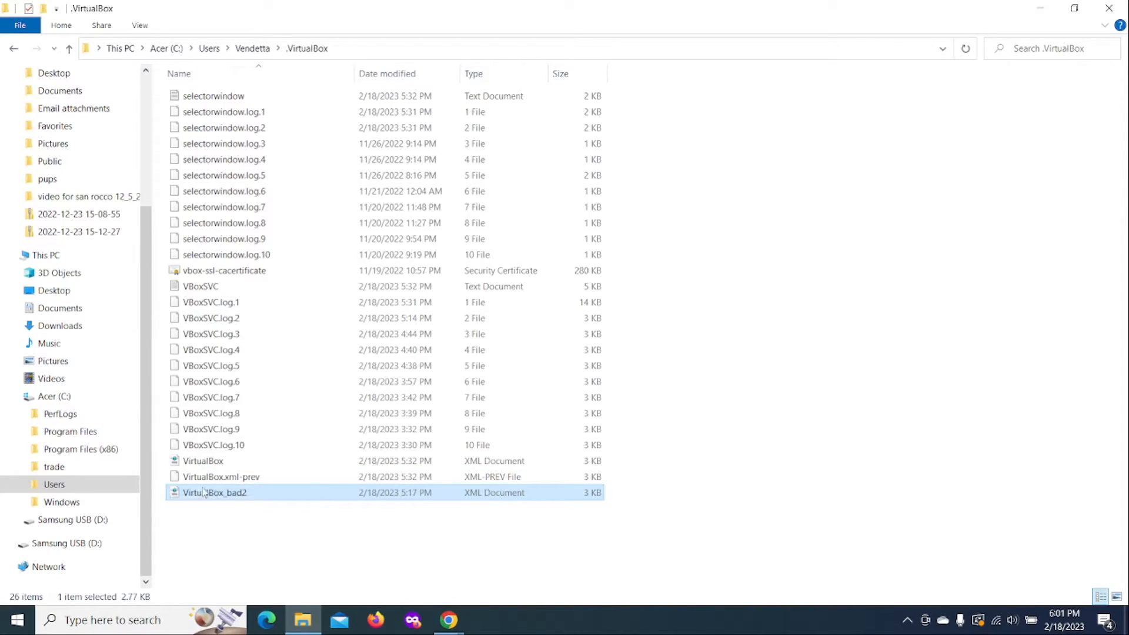
click(219, 476)
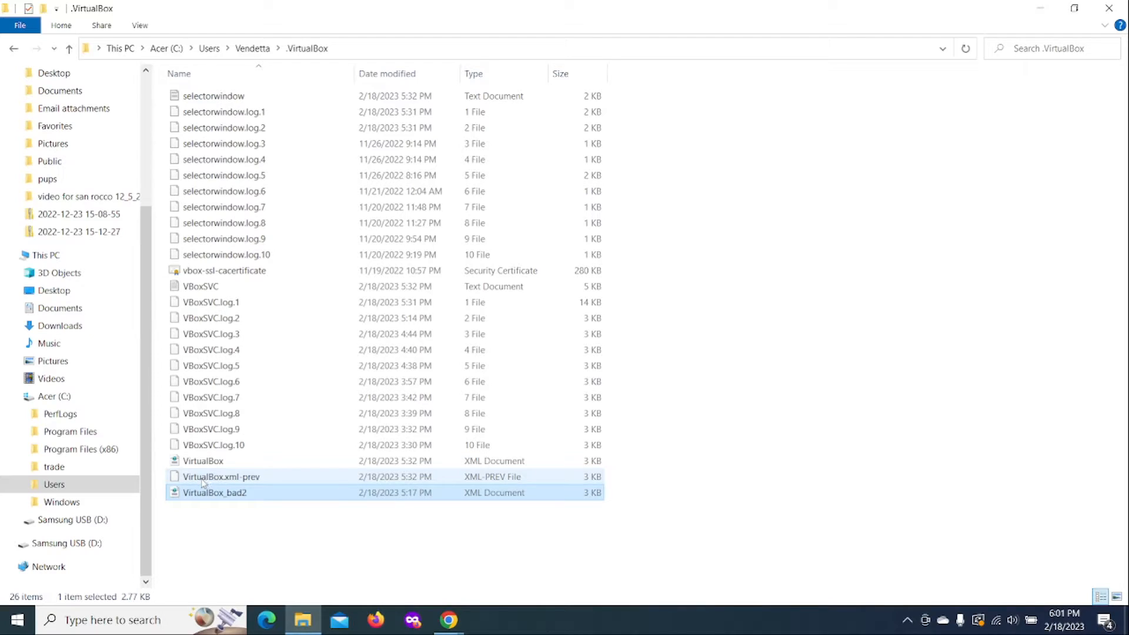
click(204, 460)
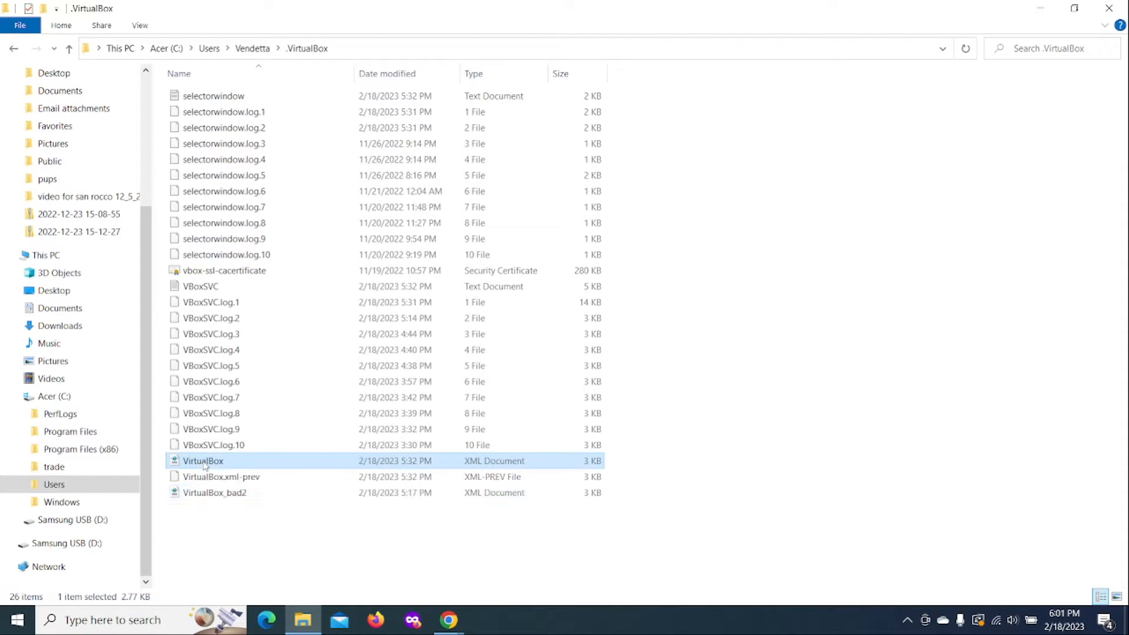
click(220, 476)
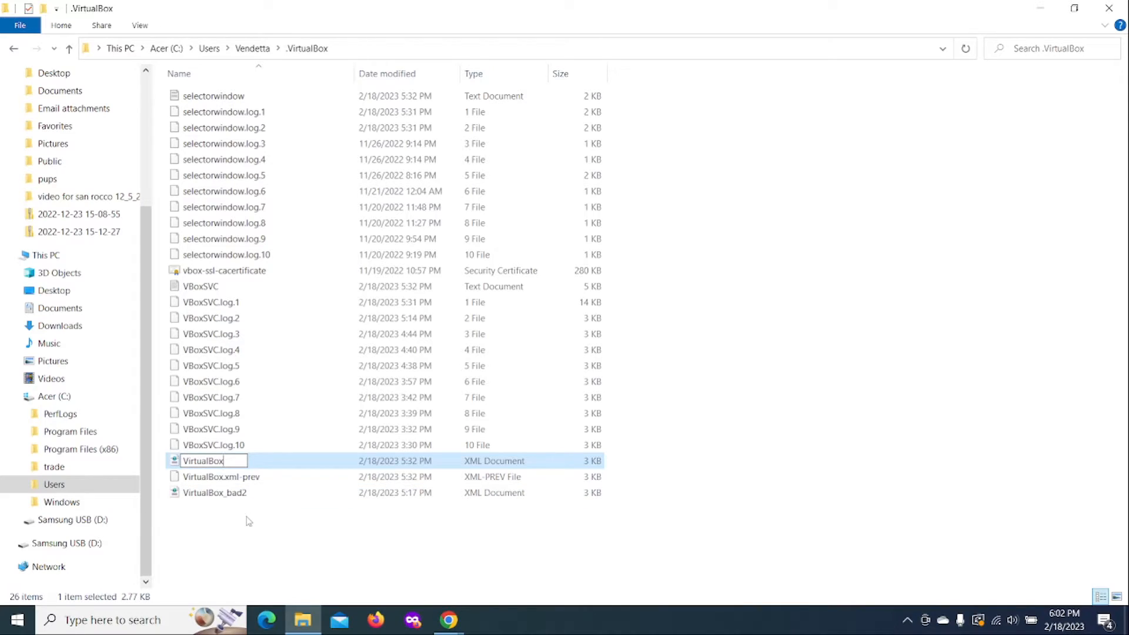
mouse_move(316, 492)
text(_)
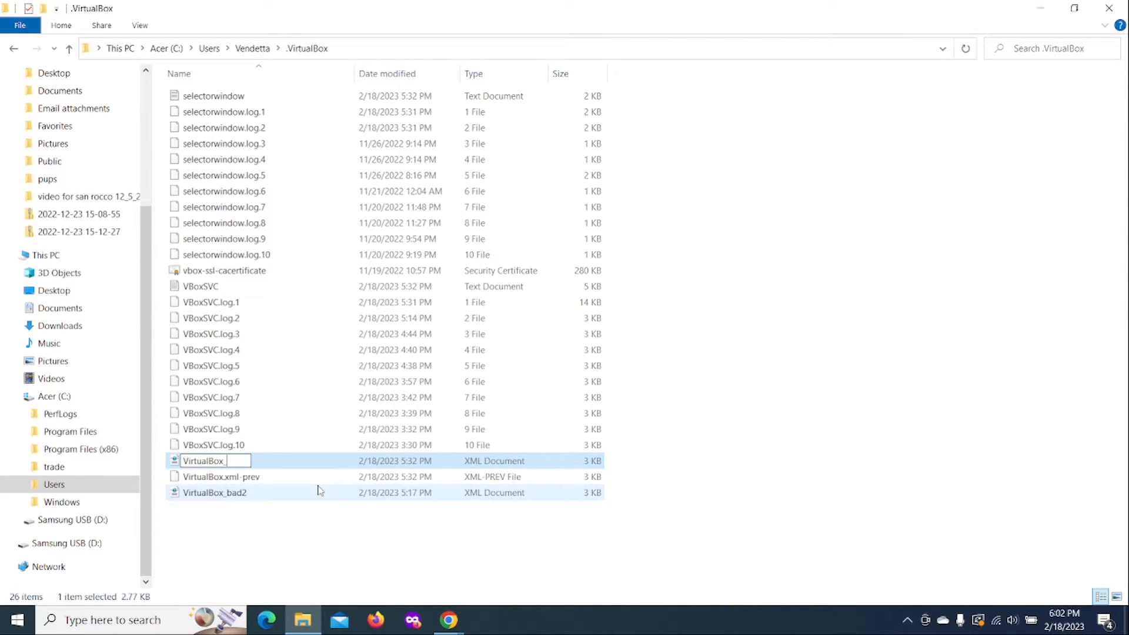
Step: Rename VirtualBox.xml to VirtualBox_bad, keeping the .xml-prev backup beside it
text(ba)
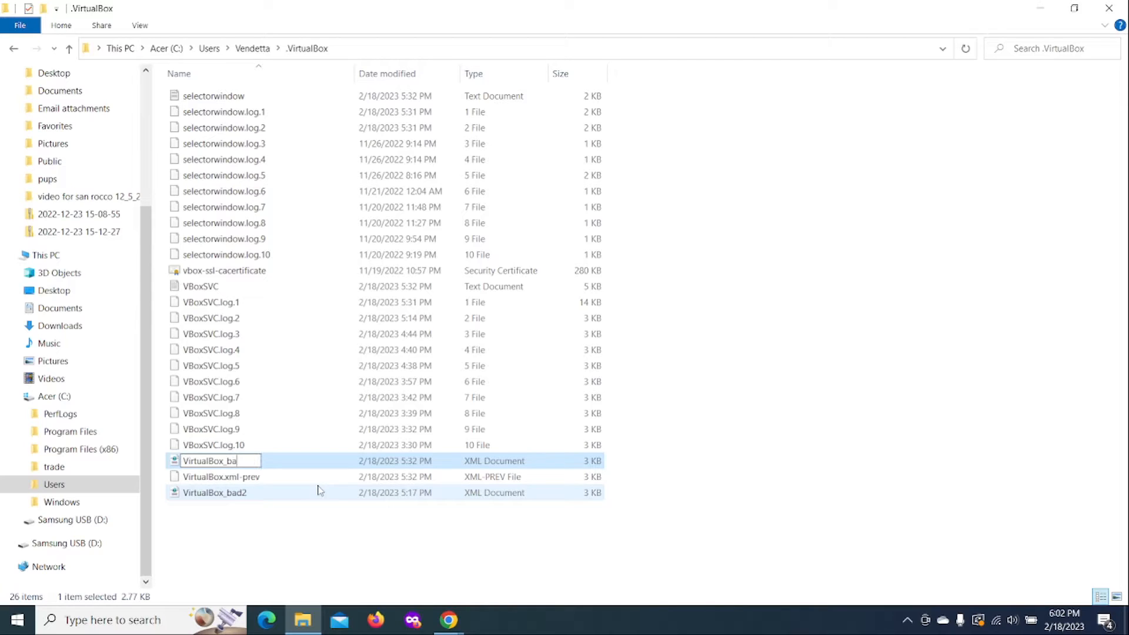
text(d)
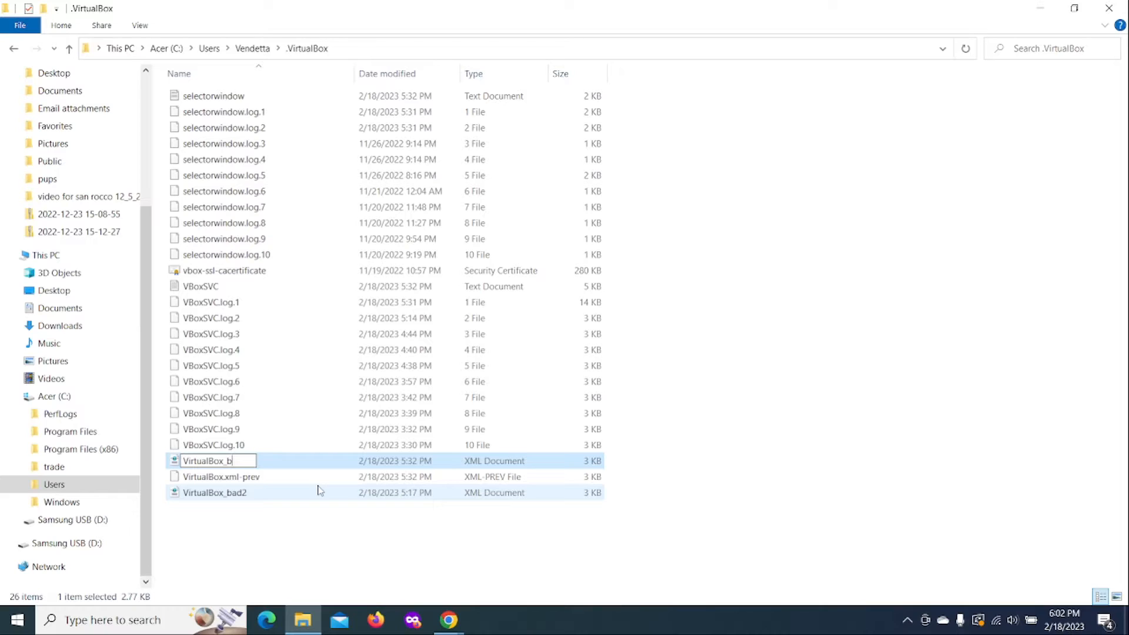
text(ad)
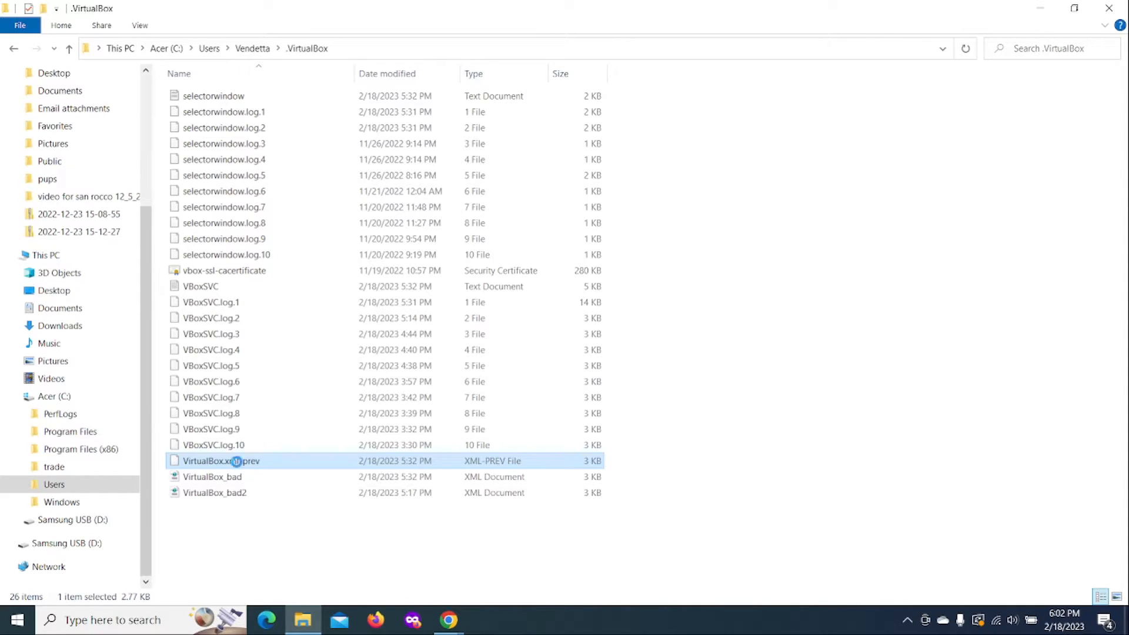
Step: Rename VirtualBox.xml-prev to VirtualBox.xml and accept the extension-change warning
right_click(221, 461)
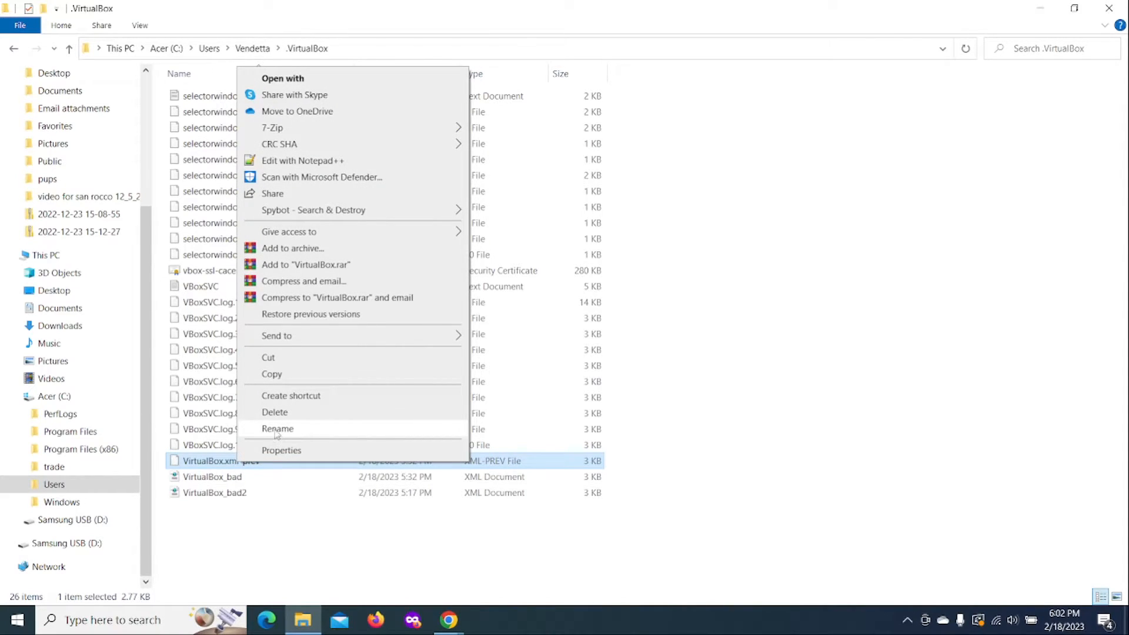
click(278, 427)
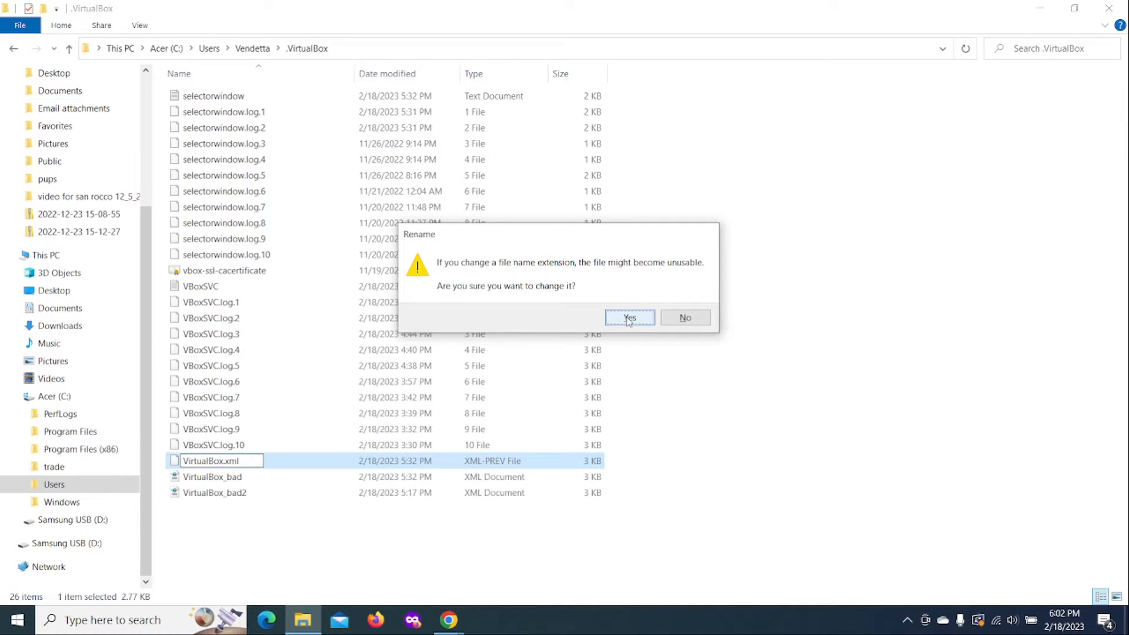
click(629, 317)
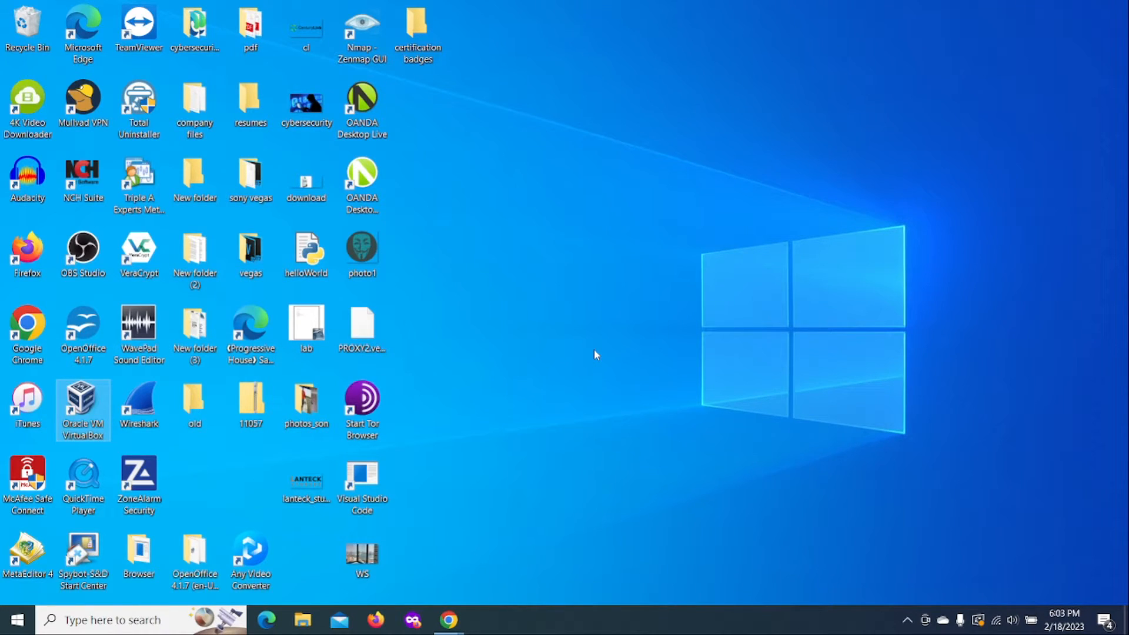
Step: Launch Oracle VM VirtualBox Manager from the desktop, confirm it opens cleanly, and close it
double_click(82, 403)
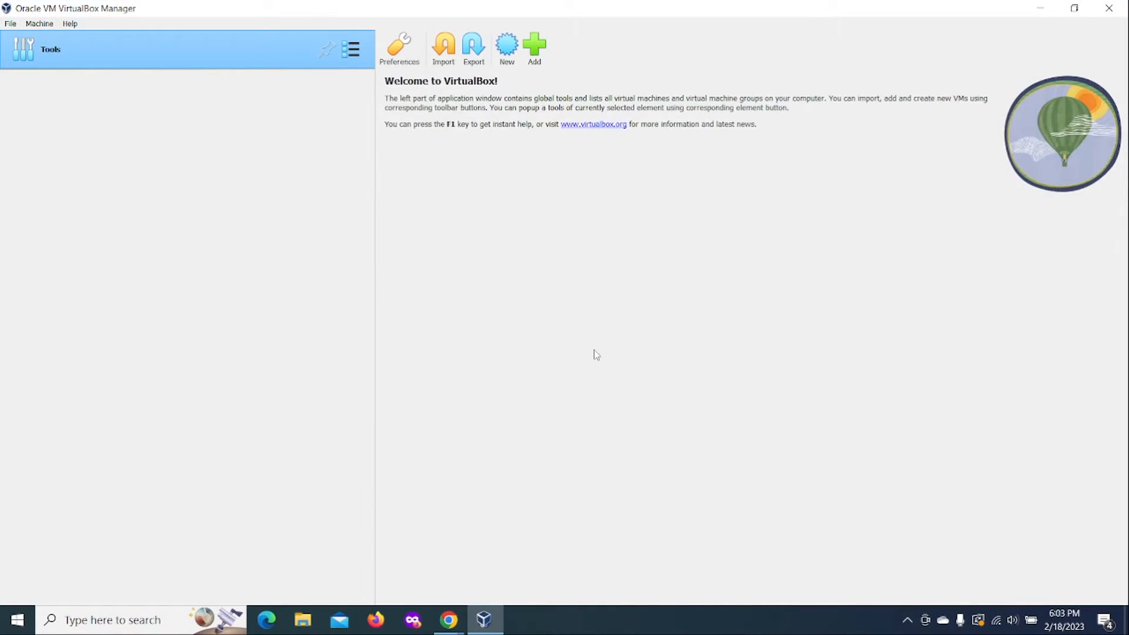
mouse_move(159, 243)
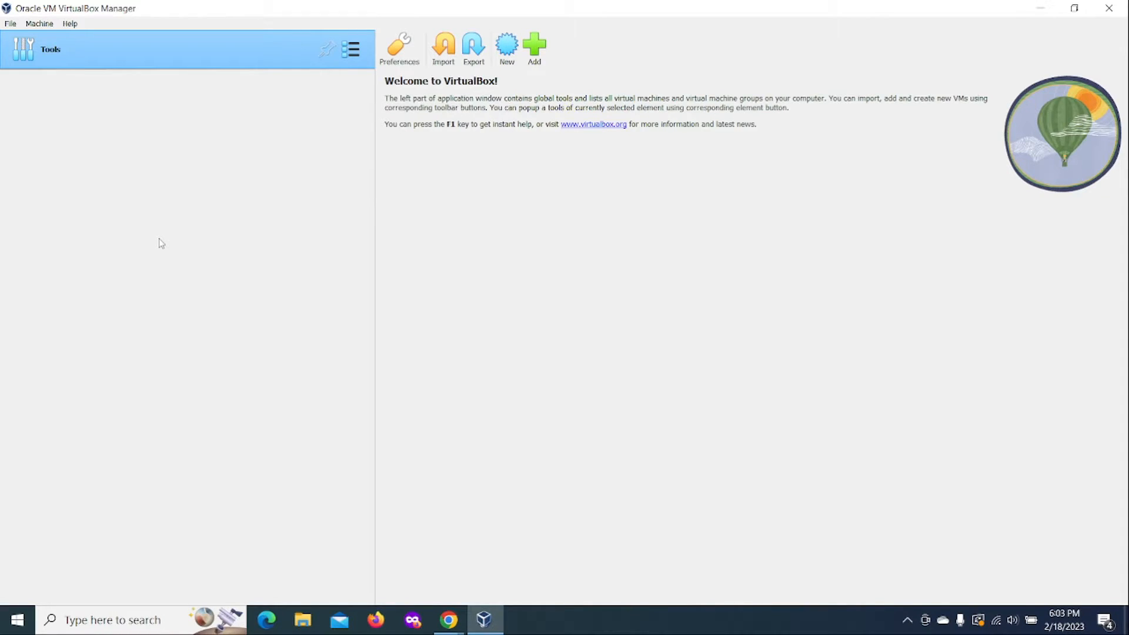
mouse_move(251, 219)
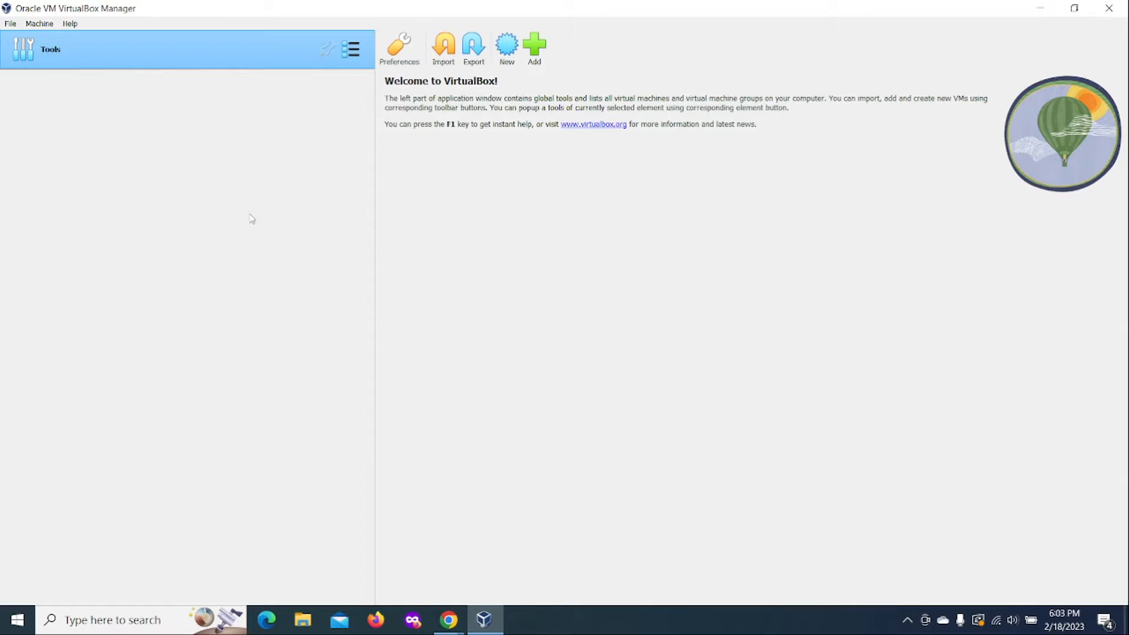
mouse_move(261, 274)
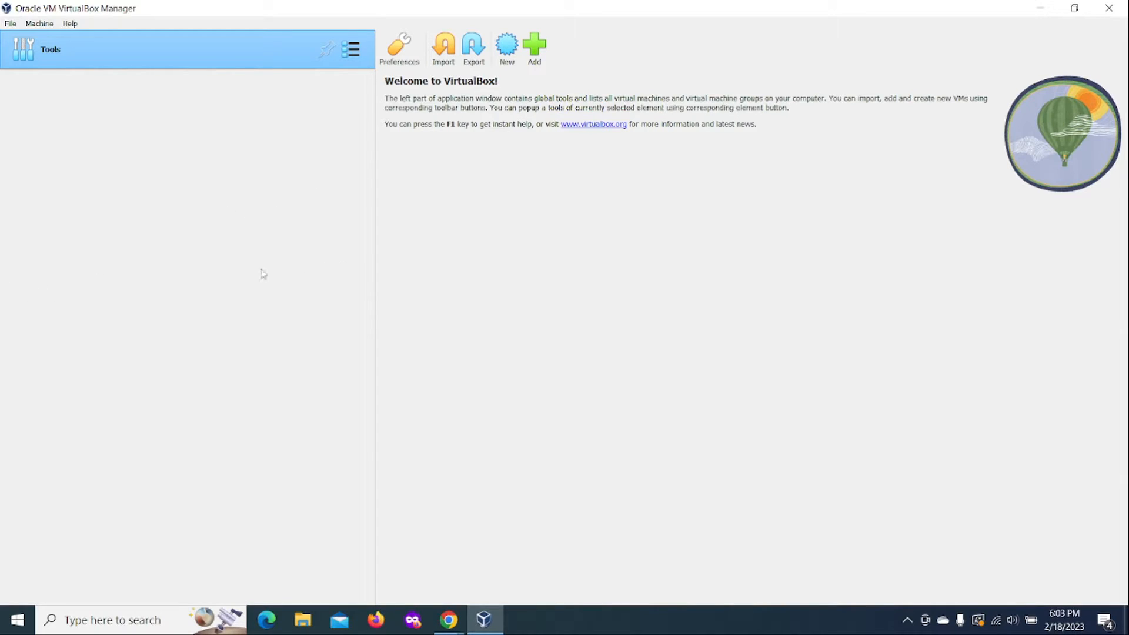
mouse_move(608, 57)
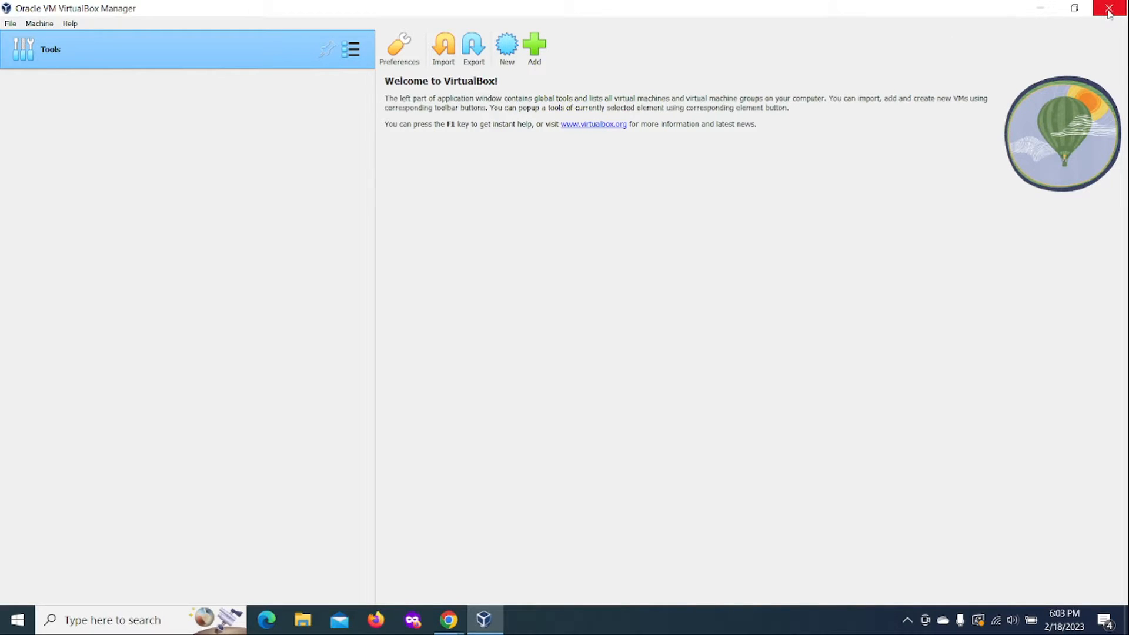
click(1114, 8)
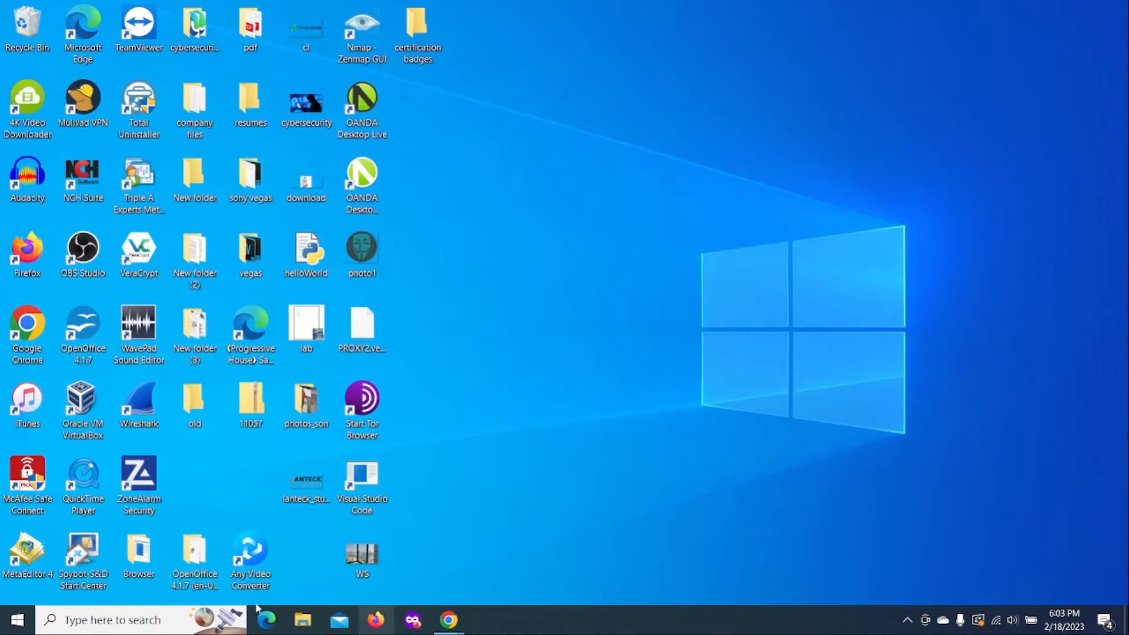